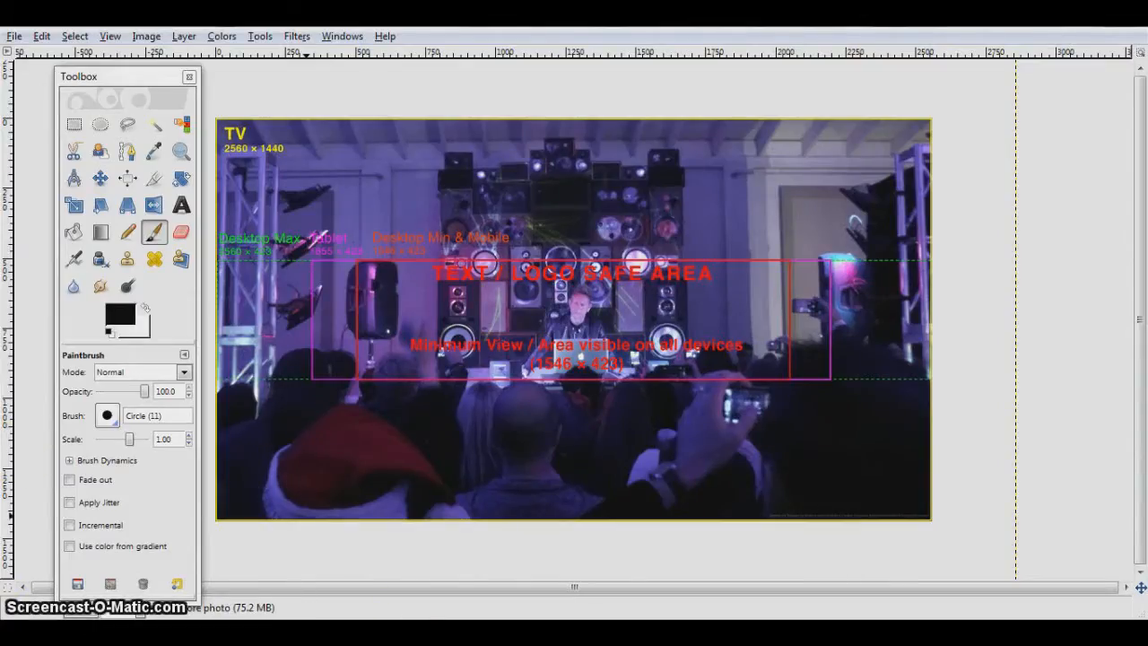
mouse_move(368, 345)
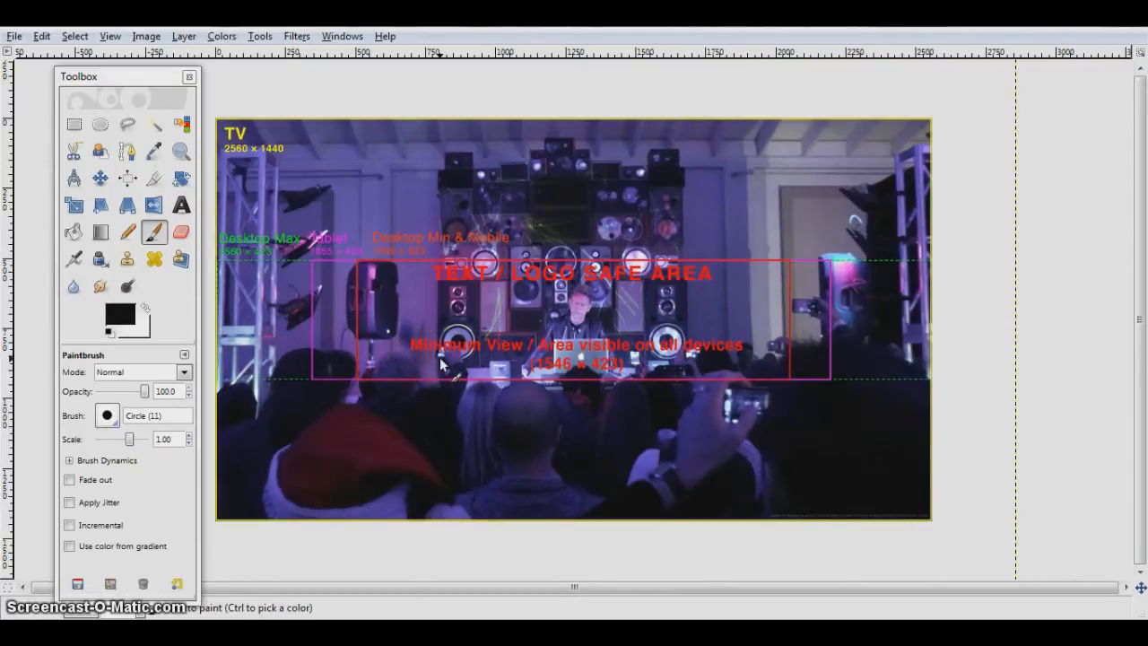
mouse_move(554, 417)
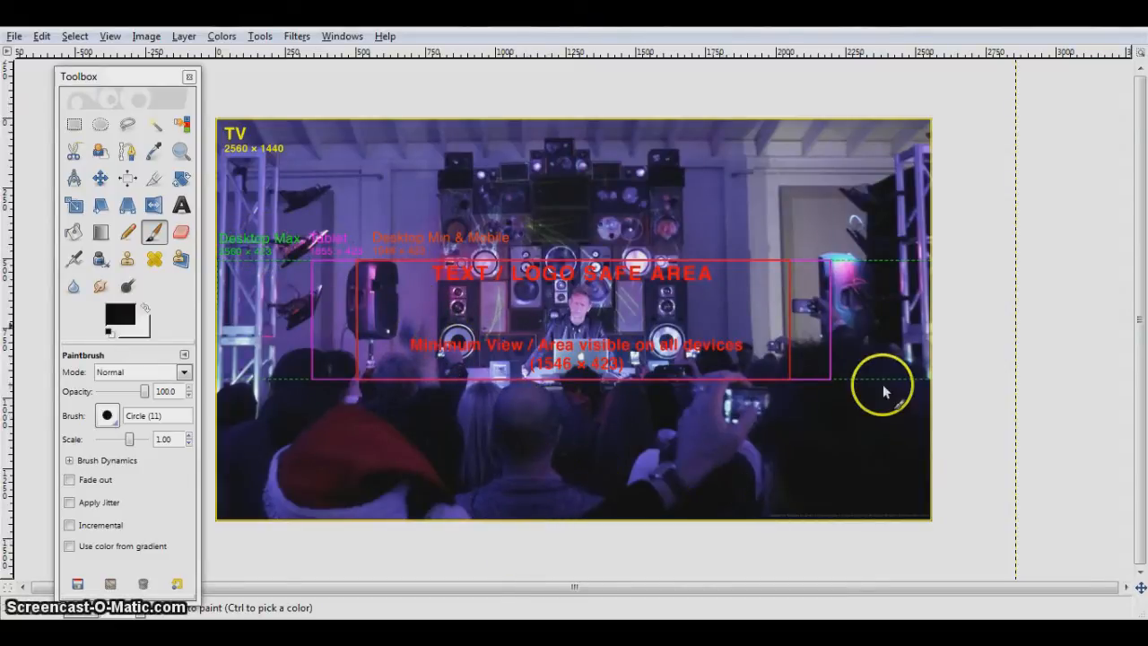
mouse_move(968, 206)
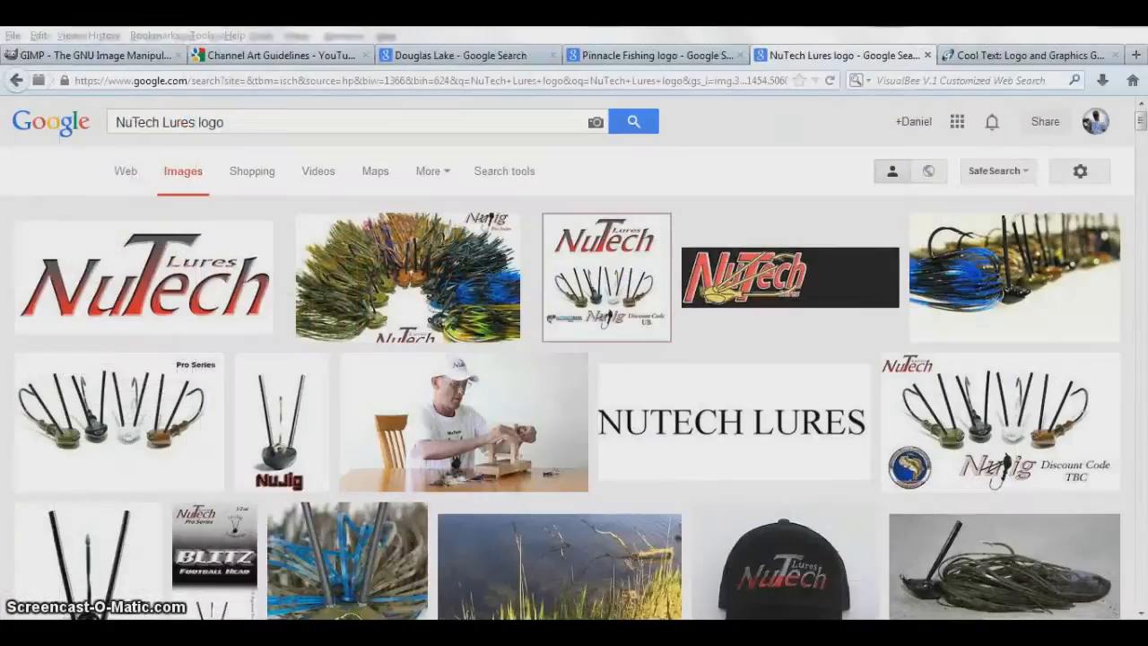
mouse_move(102, 189)
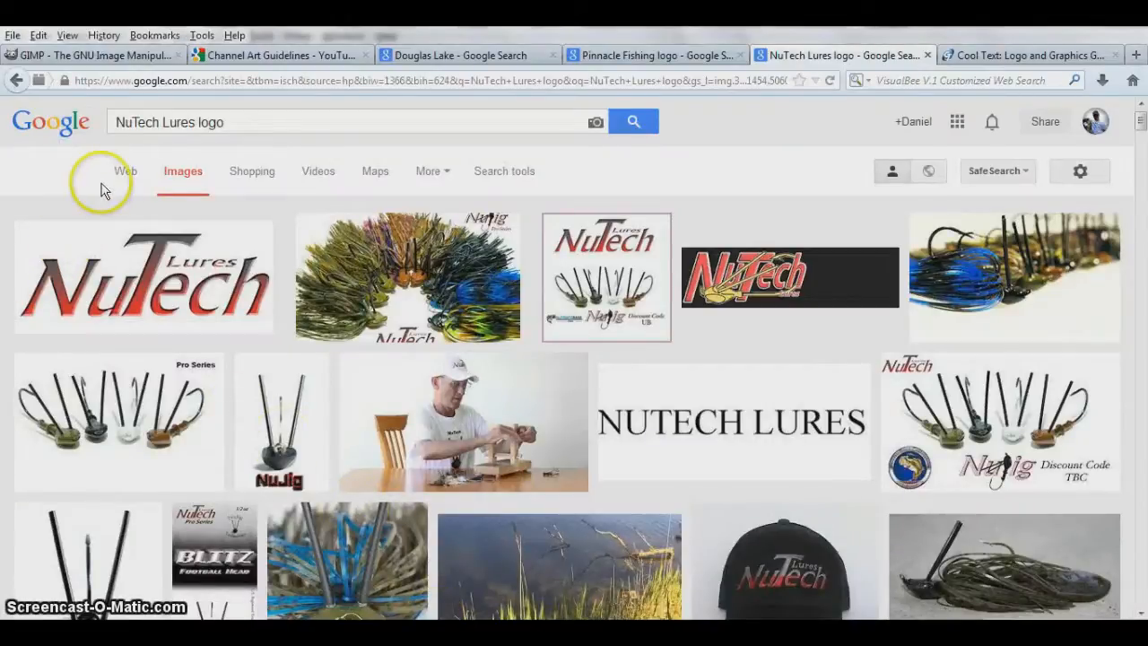
- Open the GIMP 2.8.10 Windows download page in Firefox and dismiss the ad pop-up
click(89, 55)
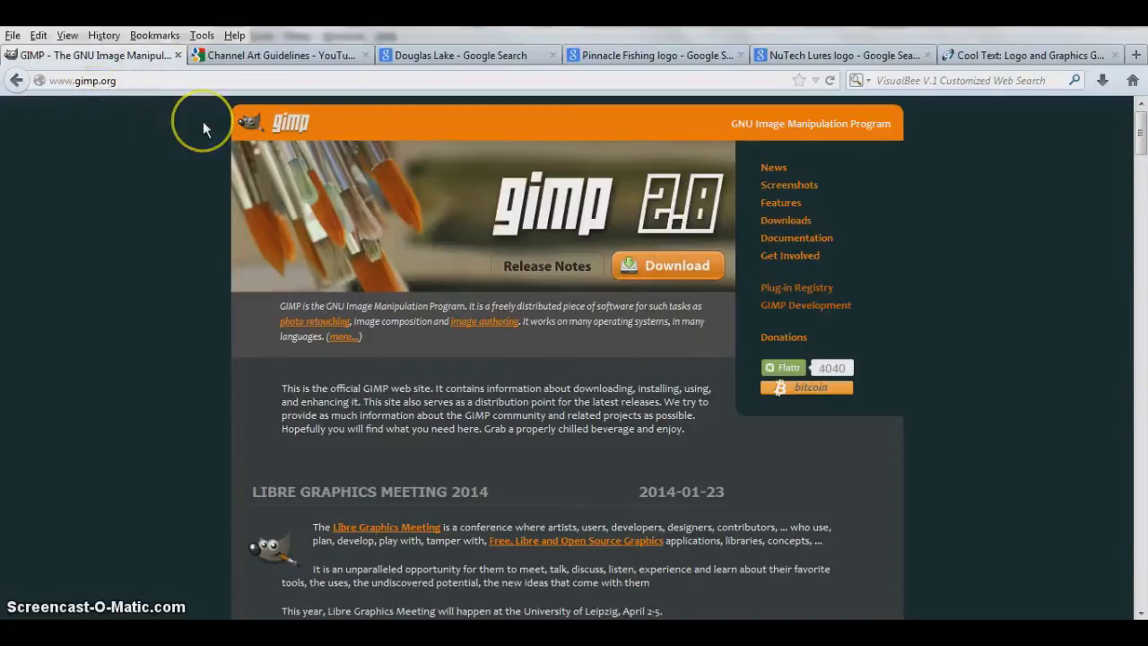
mouse_move(152, 190)
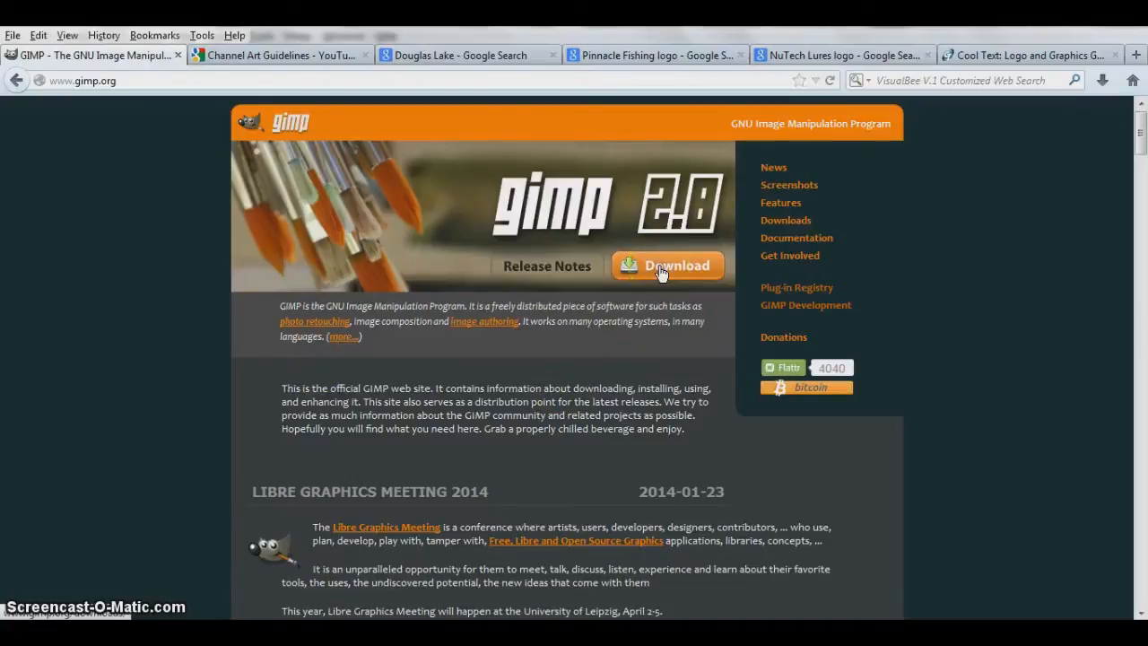
click(667, 265)
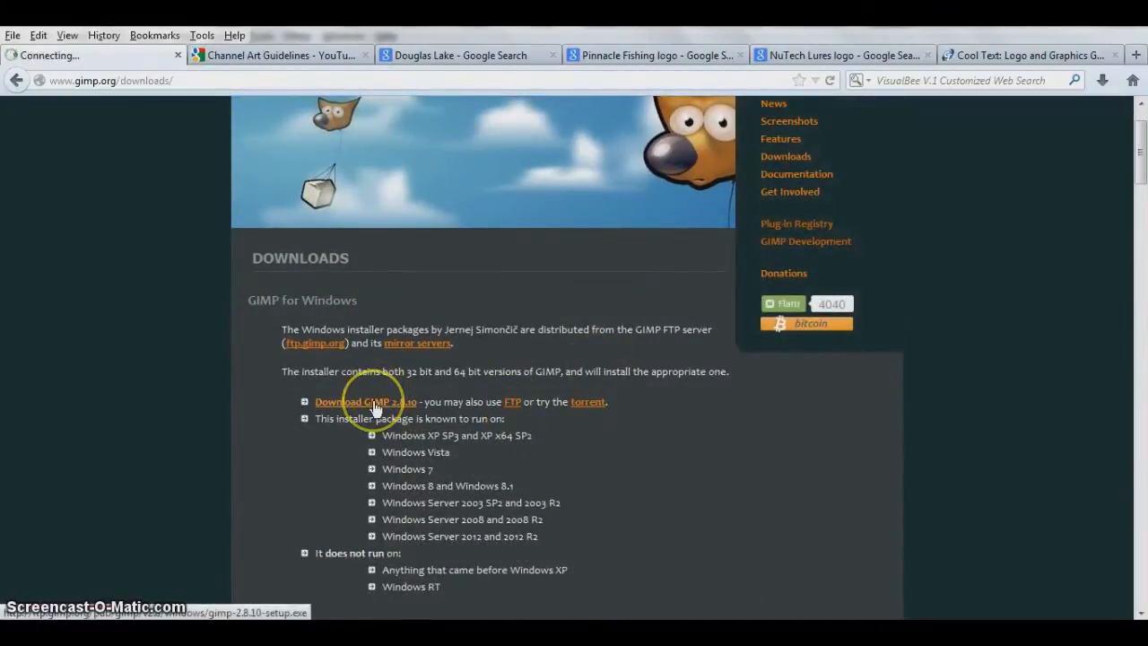
click(365, 401)
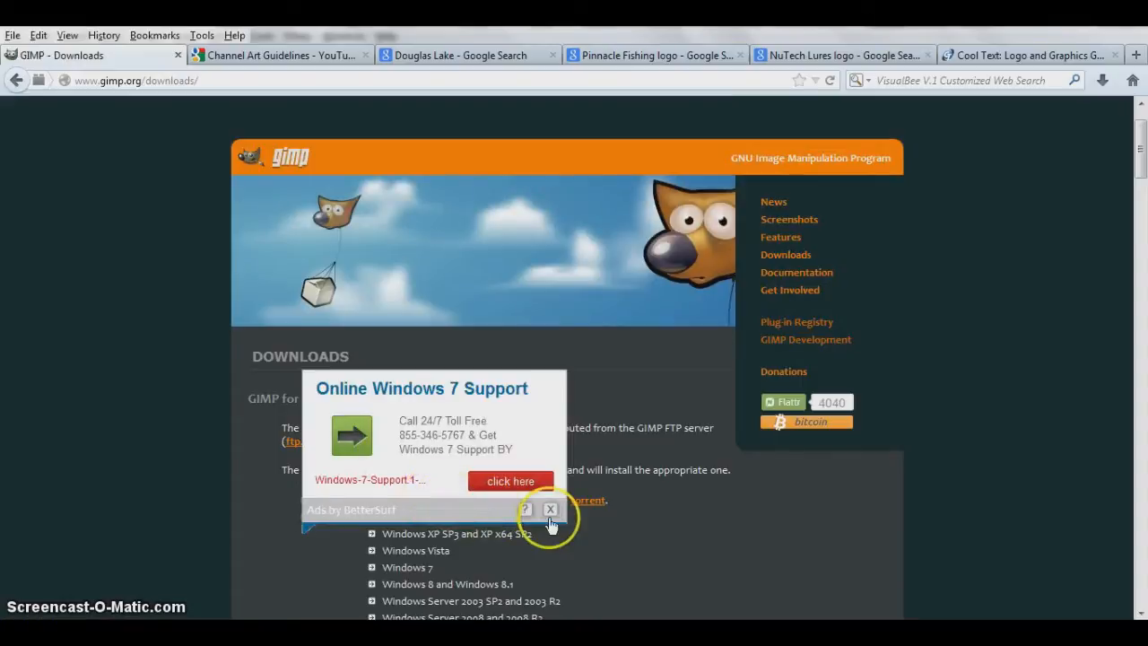
click(550, 509)
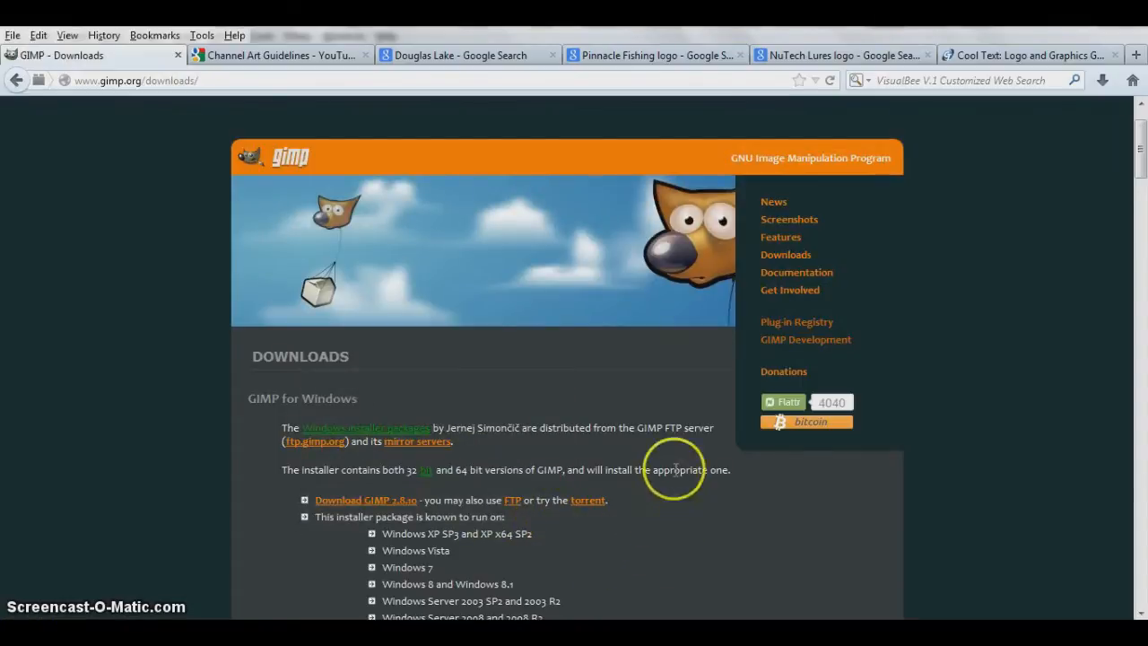
mouse_move(662, 397)
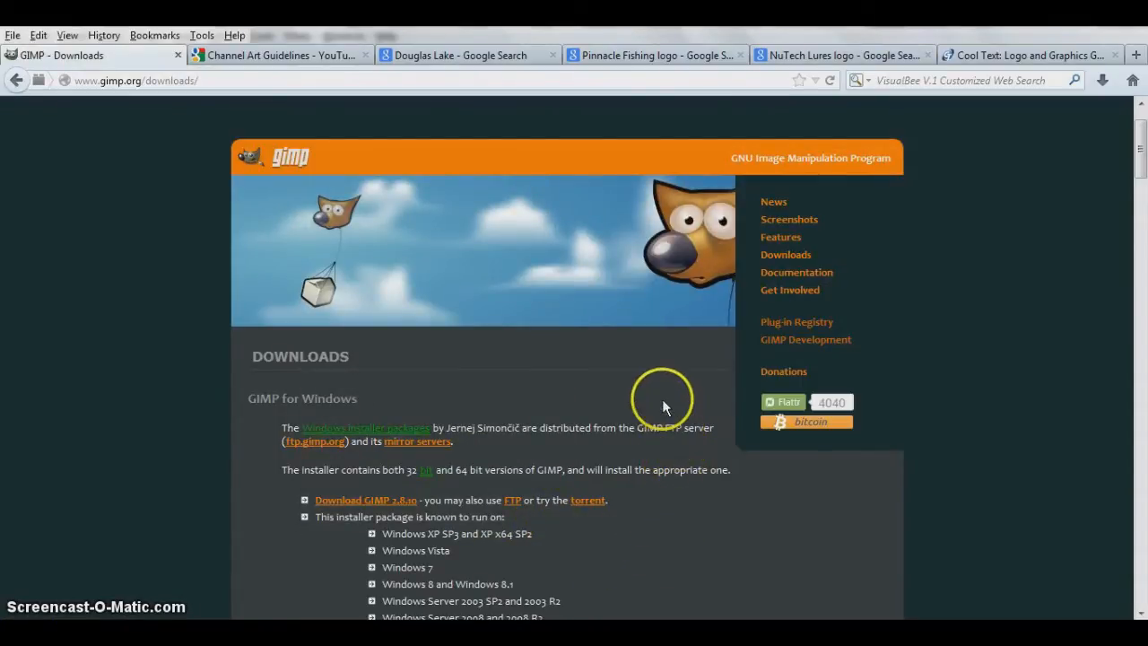
mouse_move(430, 291)
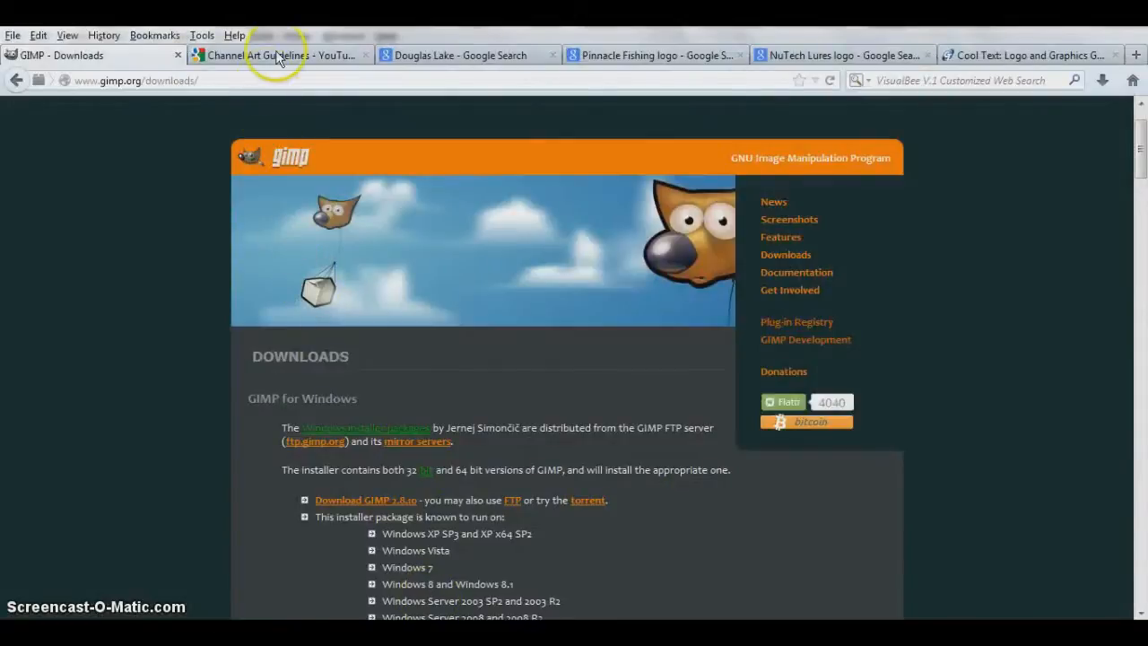
- Switch to YouTube's Channel Art Guidelines page and scroll to the template links and dimensions
click(278, 54)
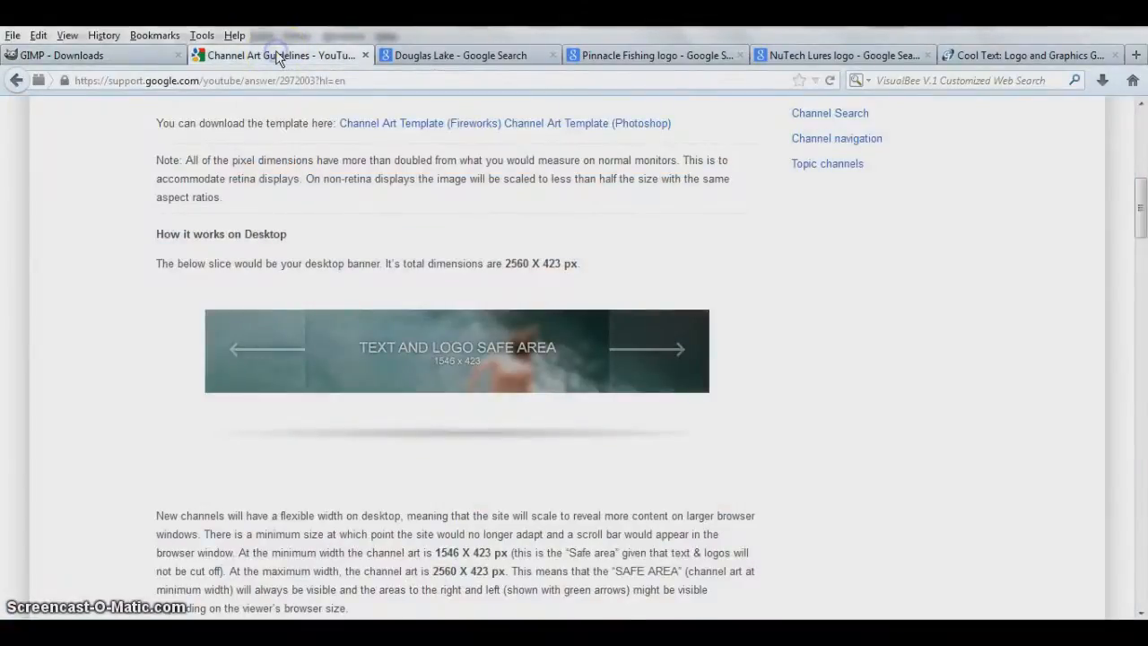
mouse_move(229, 112)
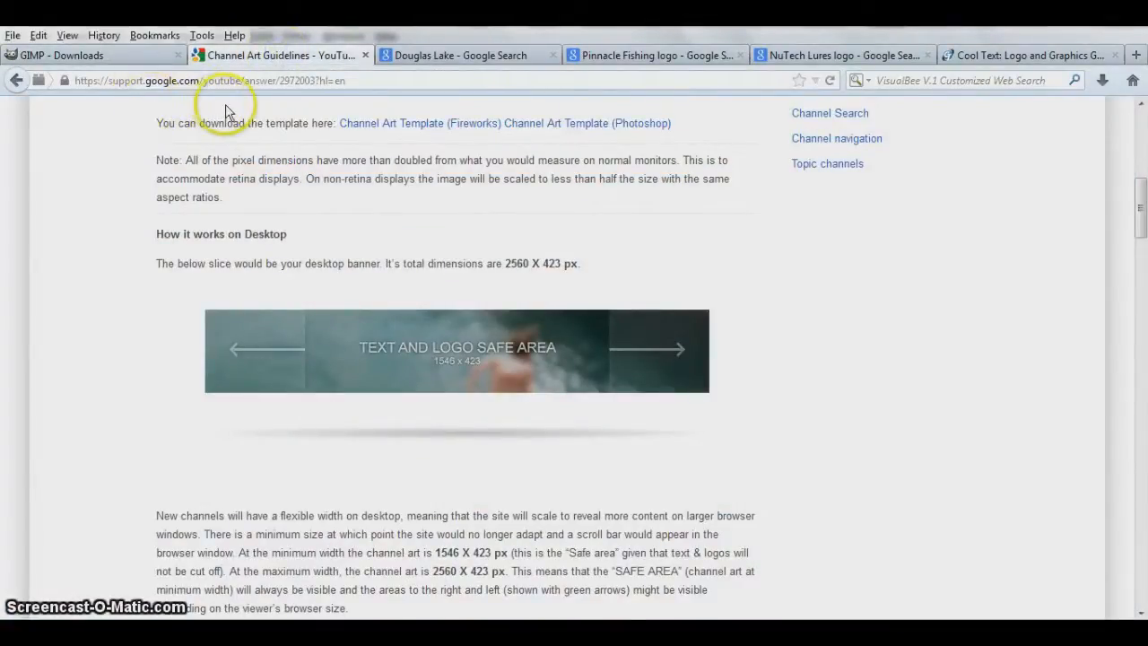
mouse_move(280, 117)
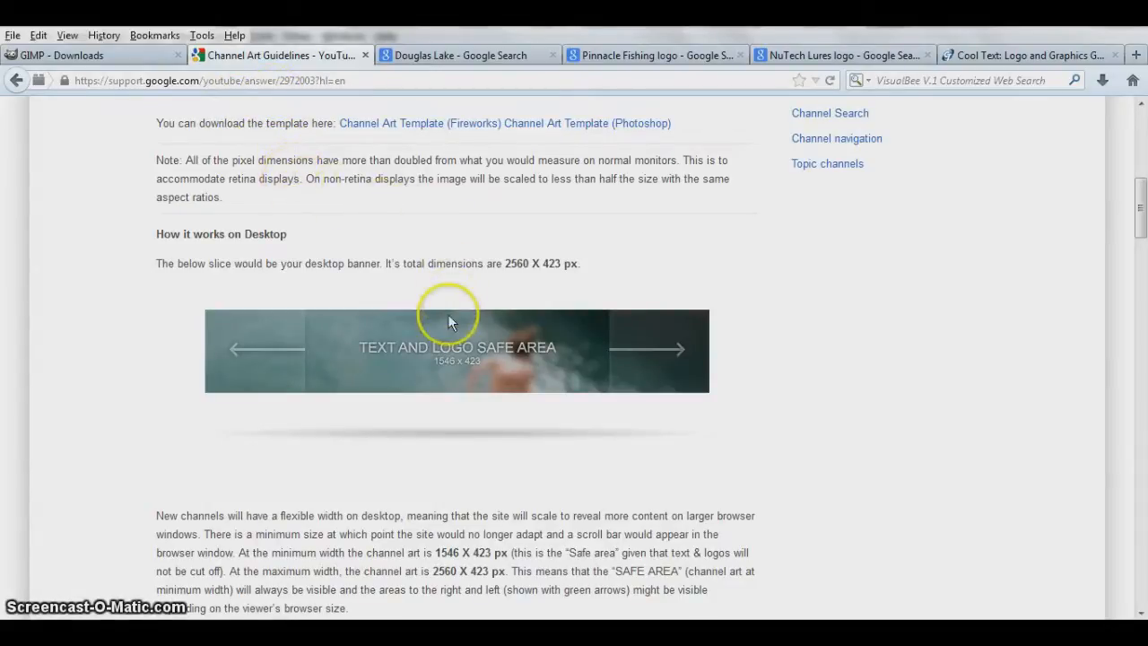
scroll(down, 3)
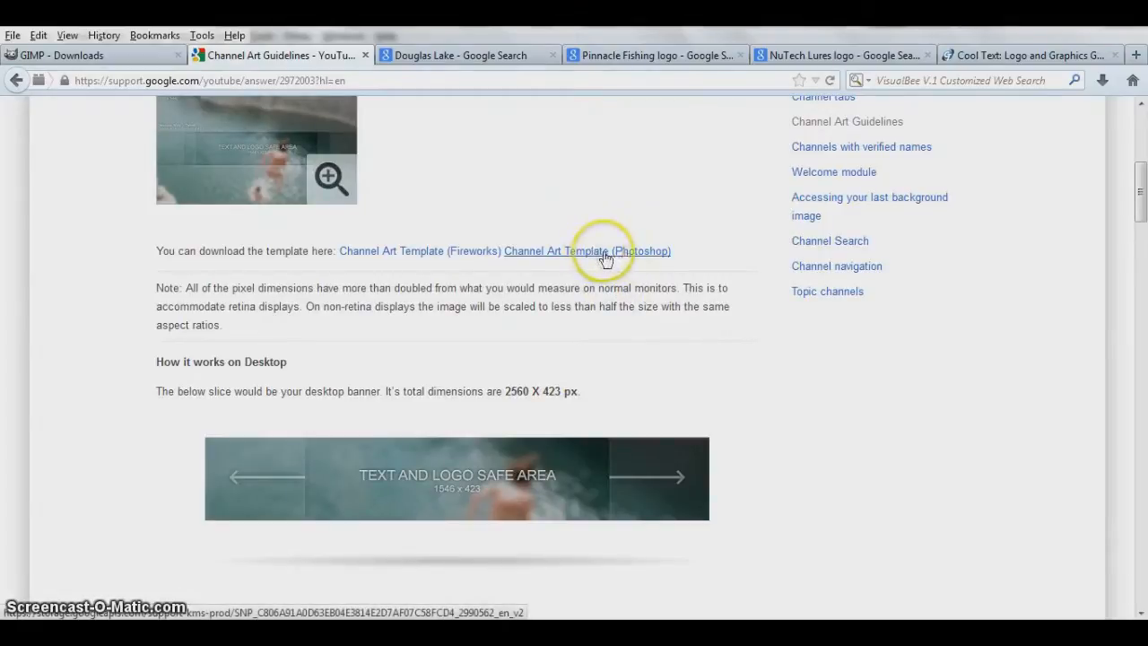
mouse_move(636, 258)
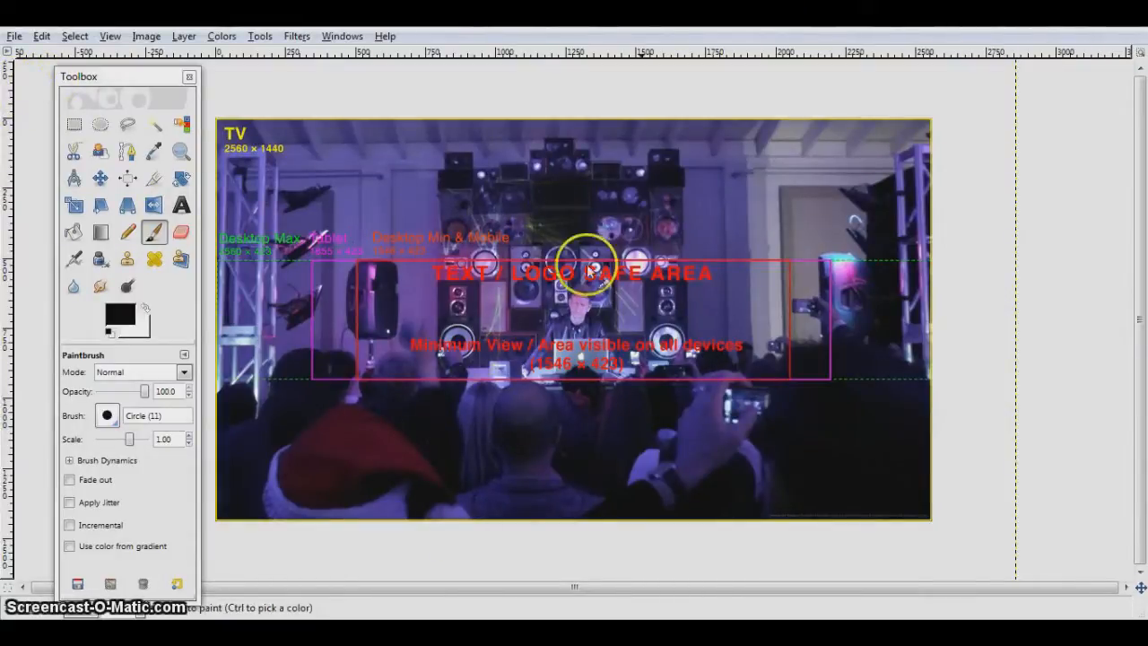
mouse_move(395, 390)
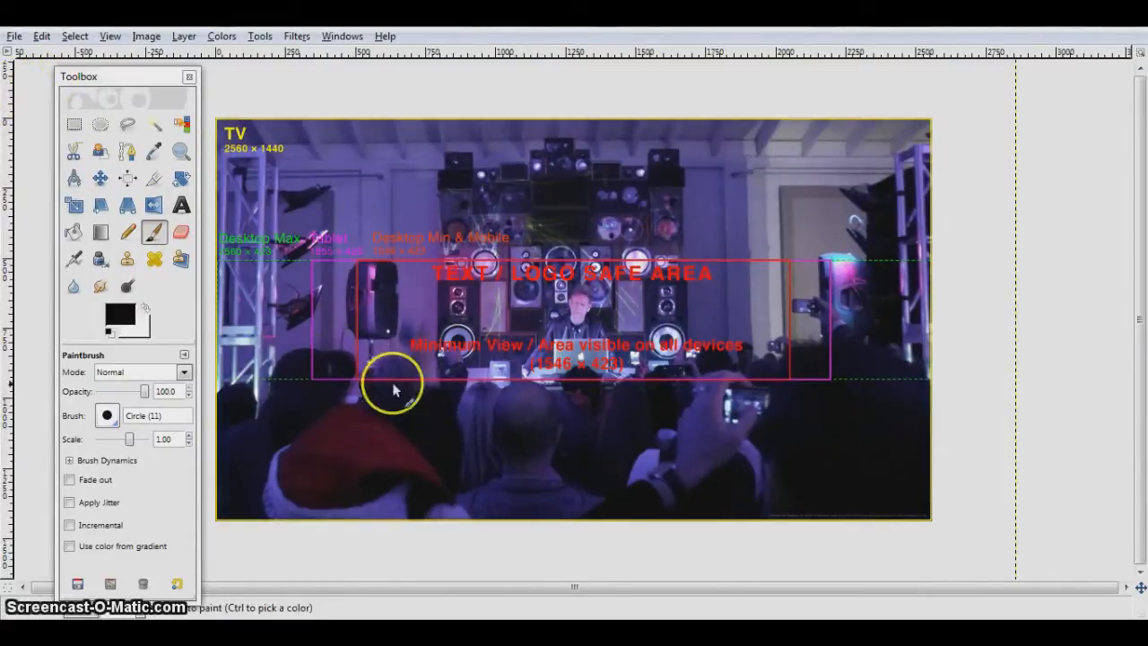
mouse_move(375, 271)
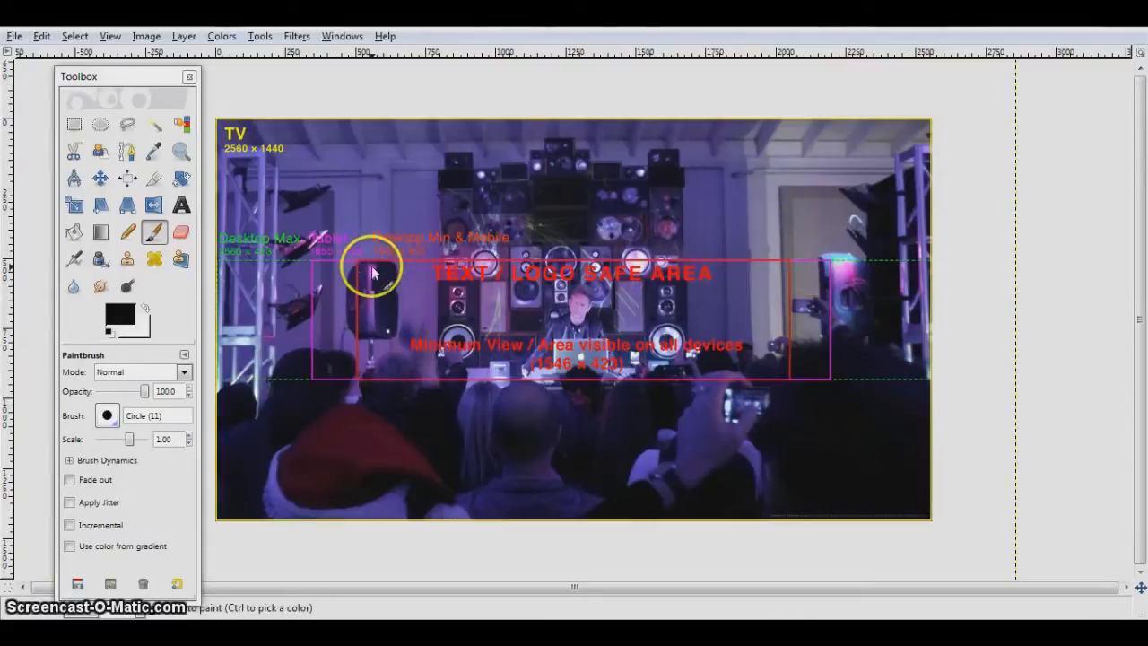
mouse_move(341, 327)
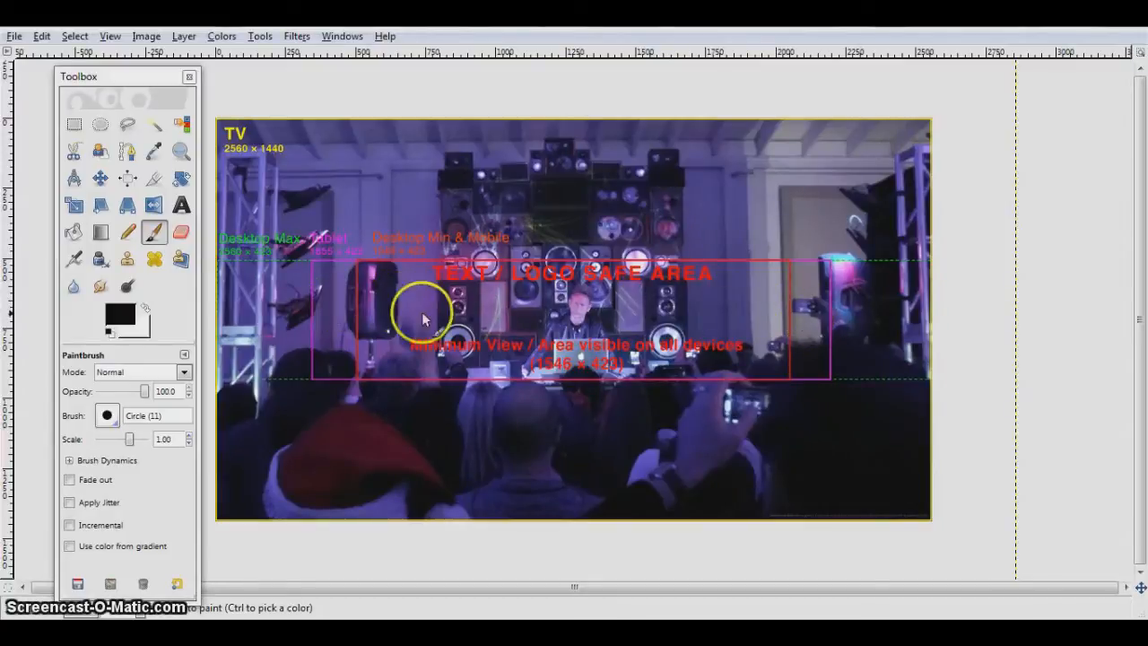
mouse_move(403, 322)
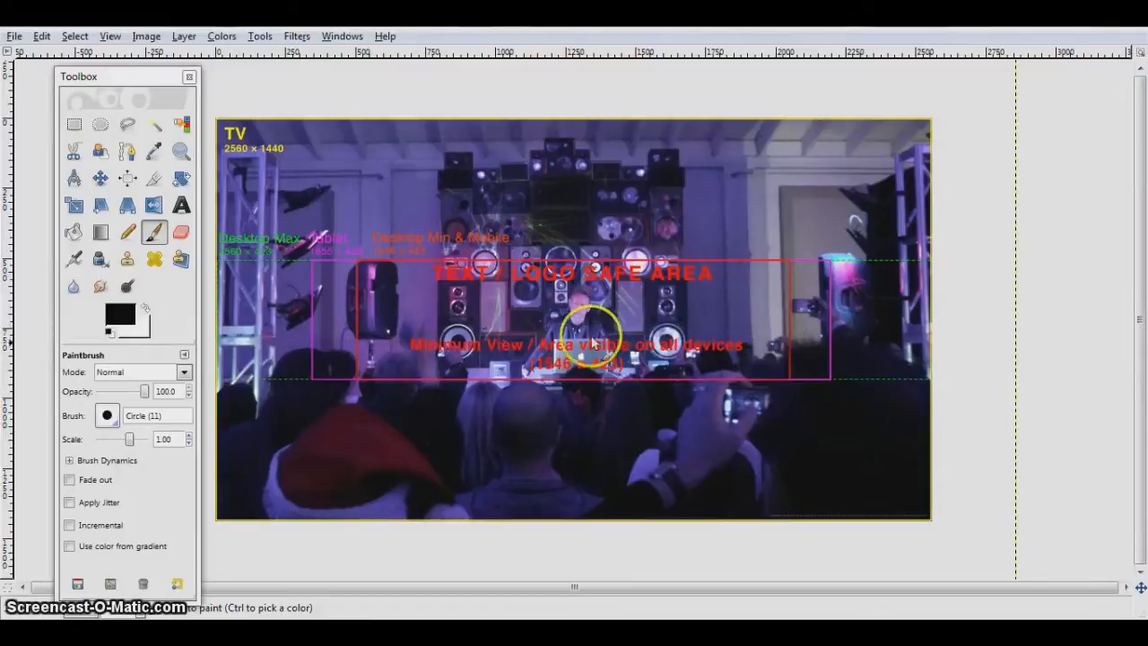
mouse_move(502, 323)
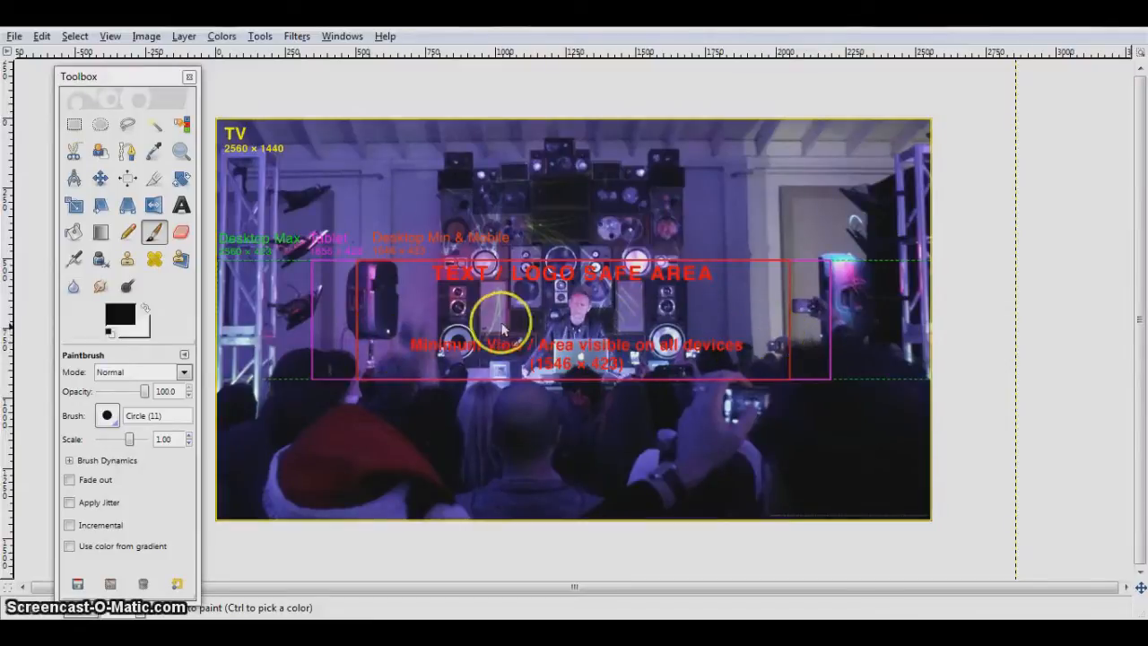
mouse_move(355, 332)
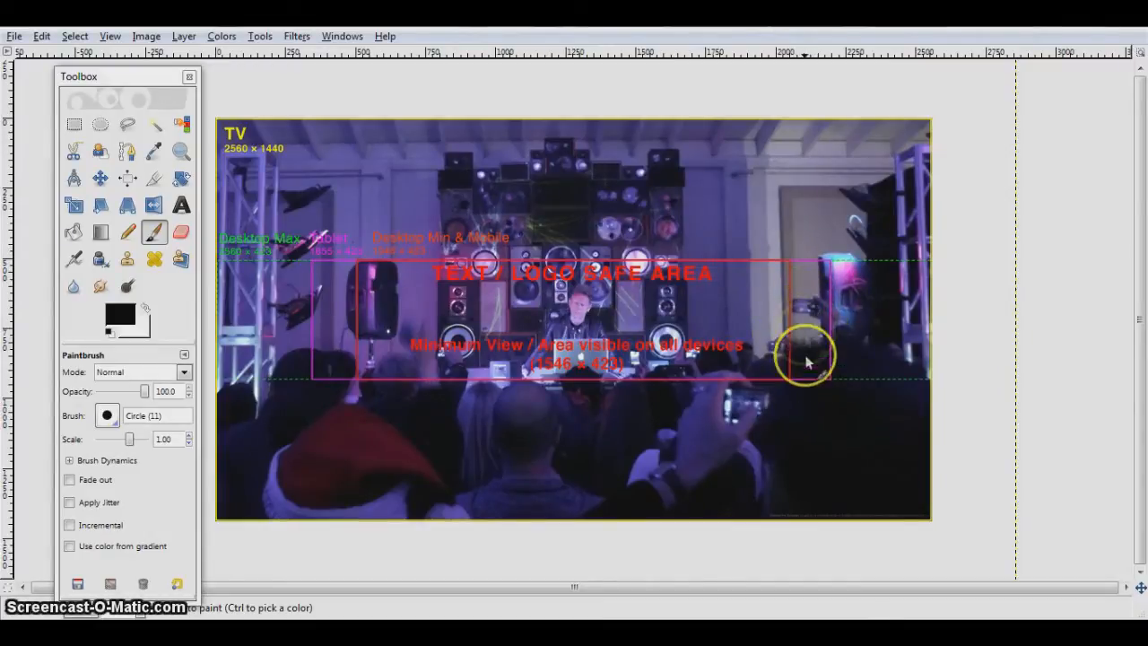
mouse_move(820, 354)
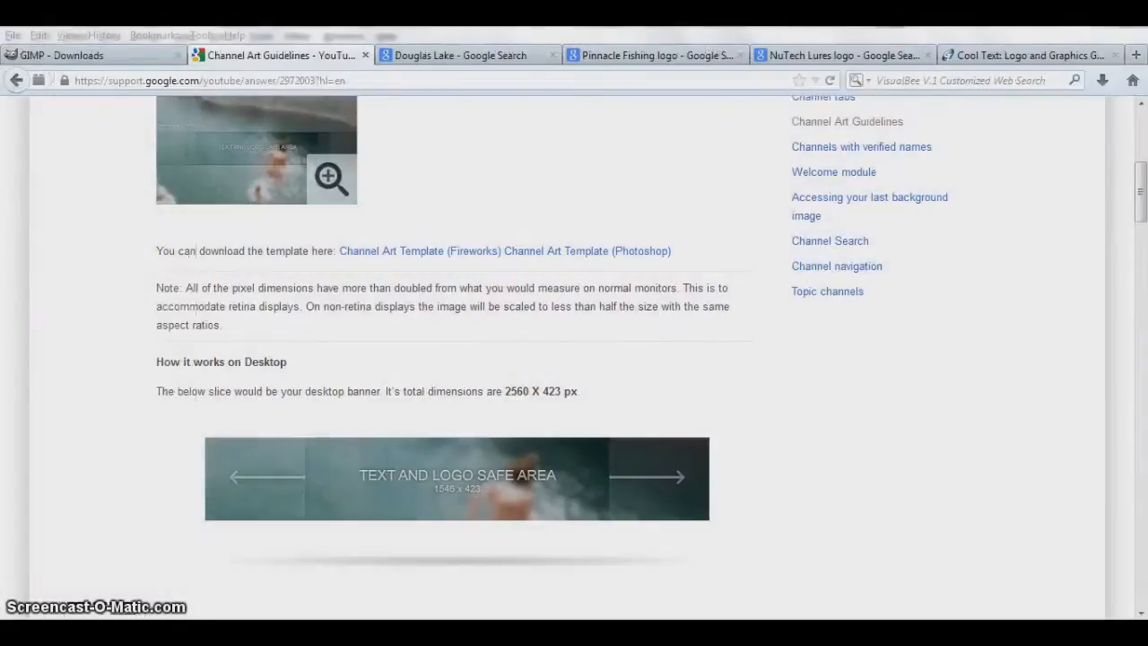
- In the Douglas Lake image search, bring up the copy options for the sunset photo
click(464, 54)
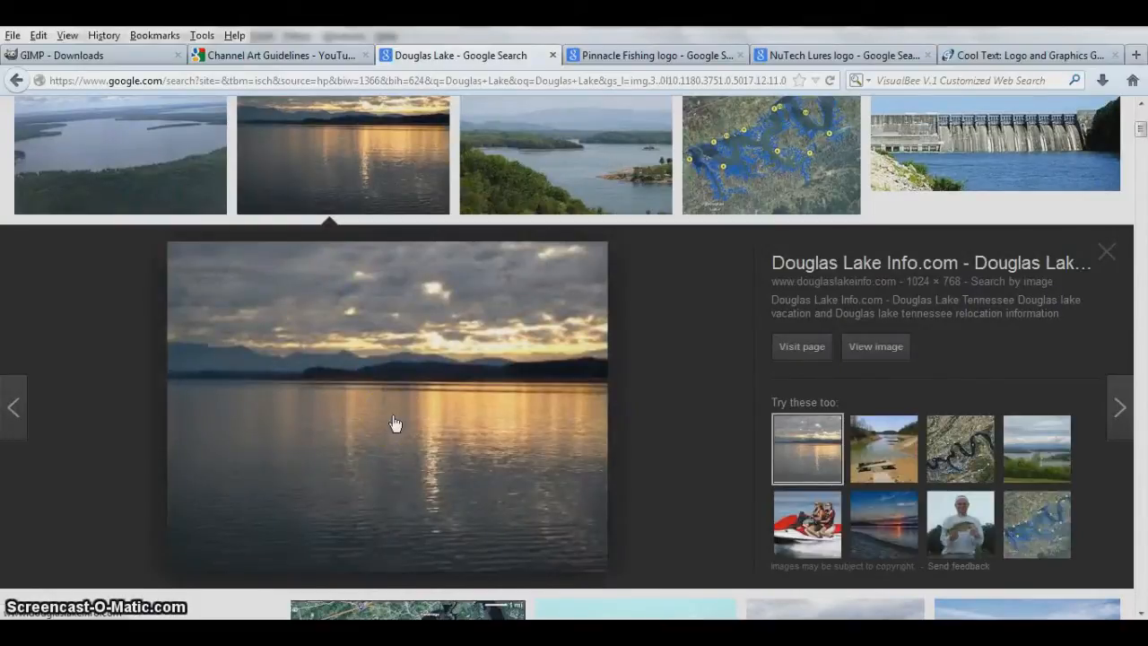
right_click(397, 422)
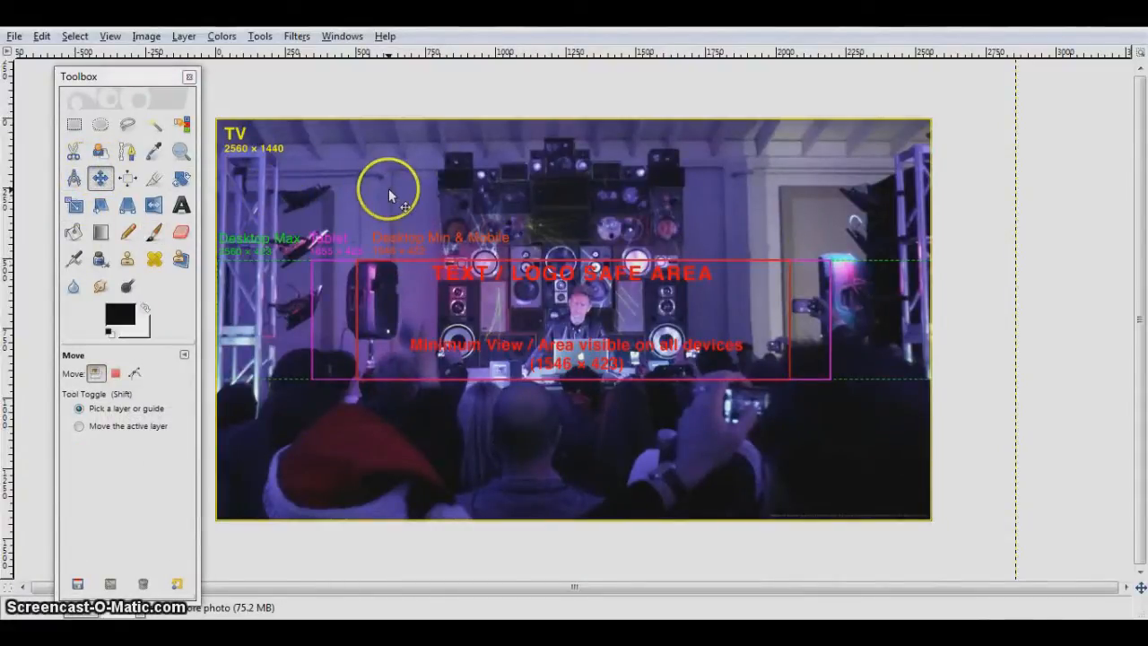
- Paste the lake photo and scale it to about 2569×1479 to fill the canvas
right_click(390, 196)
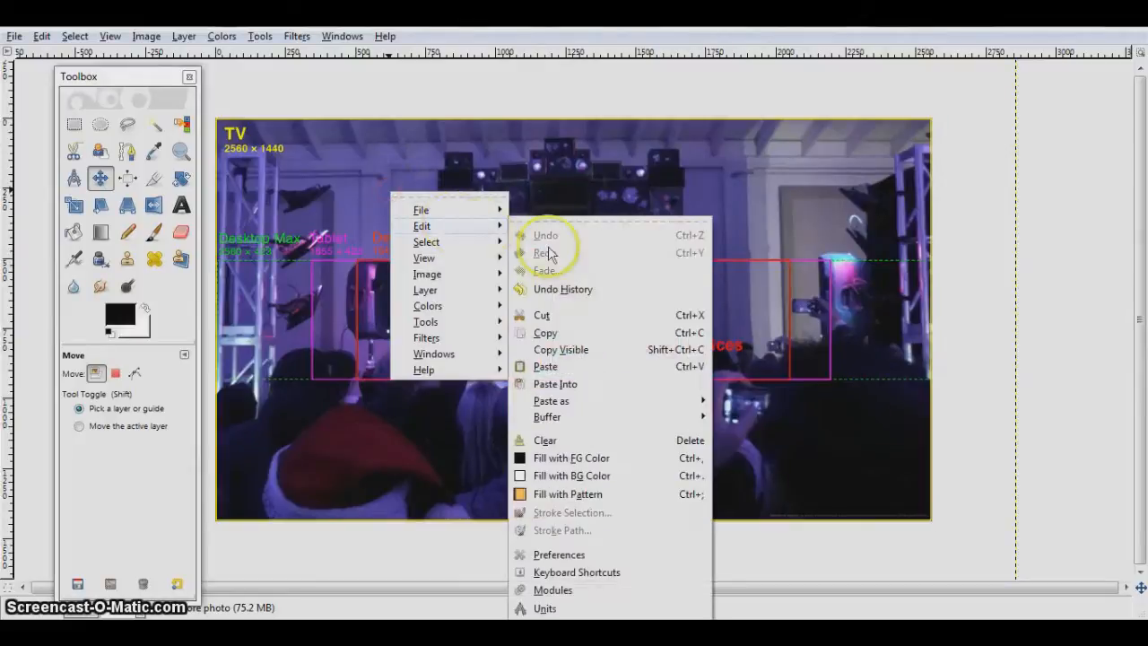
click(545, 366)
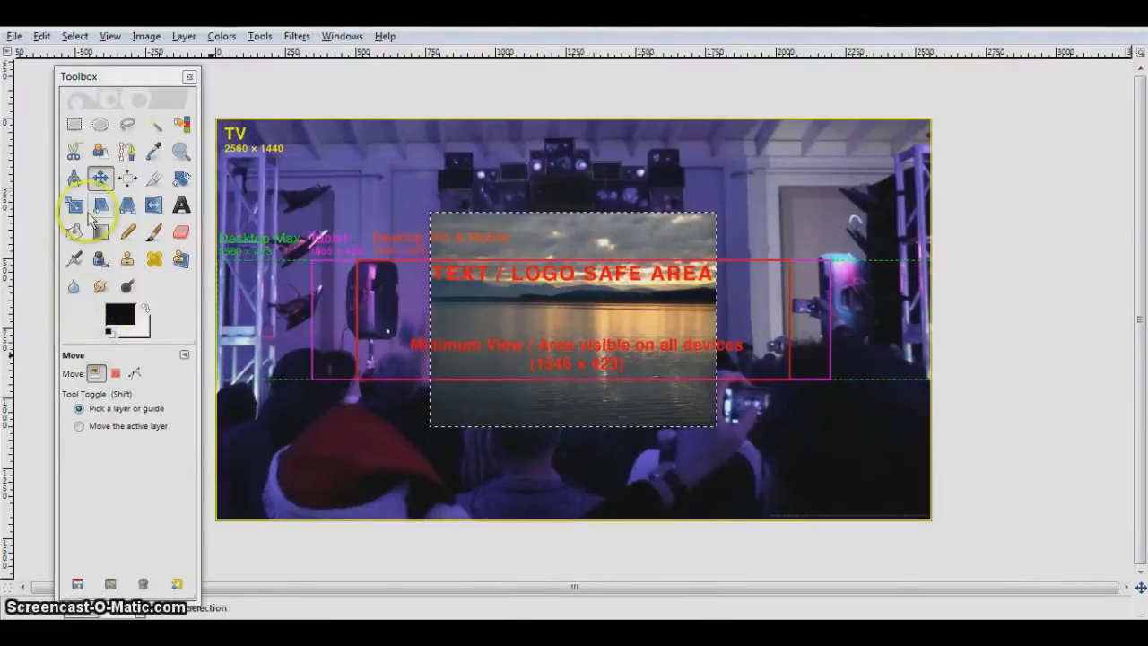
click(73, 205)
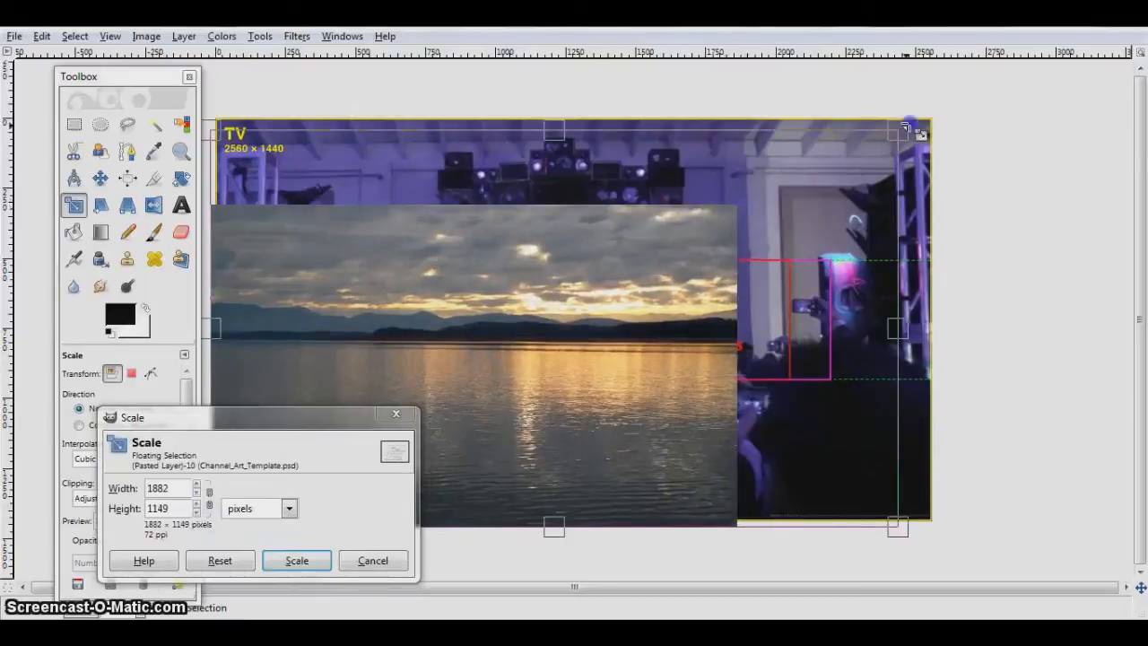
drag(908, 125, 936, 108)
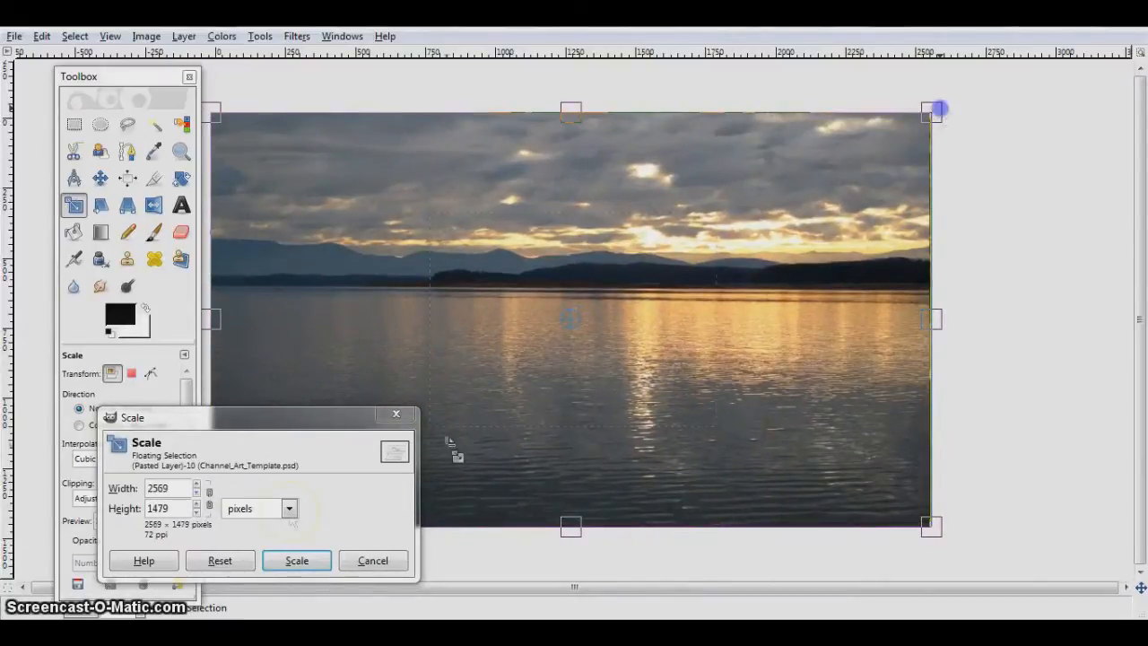
click(296, 560)
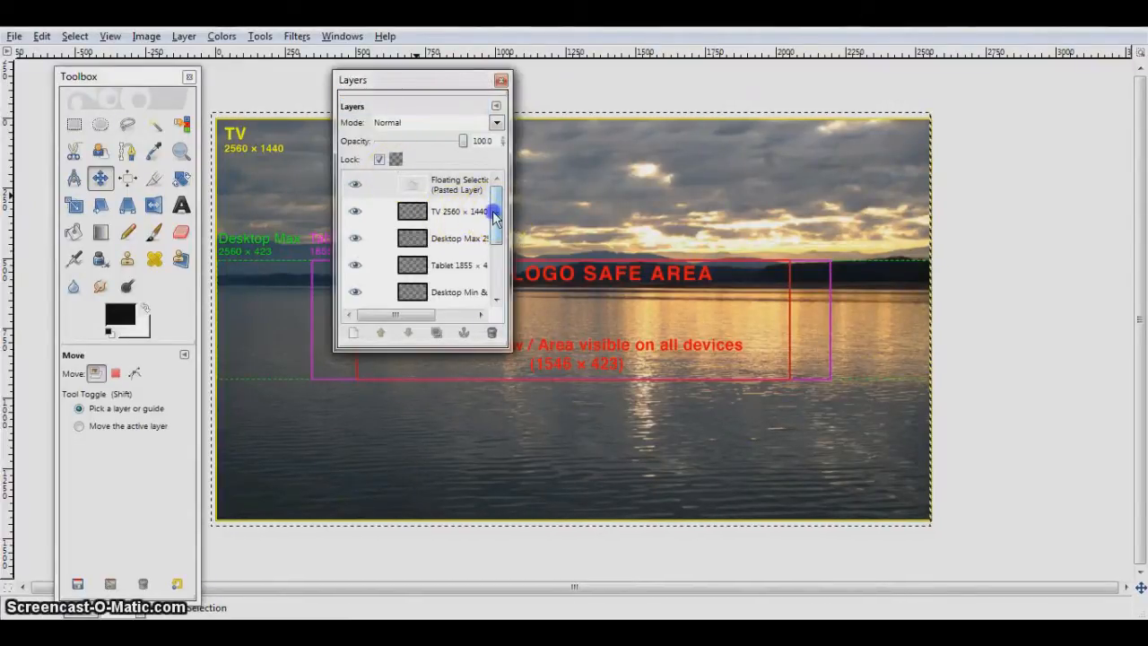
scroll(down, 3)
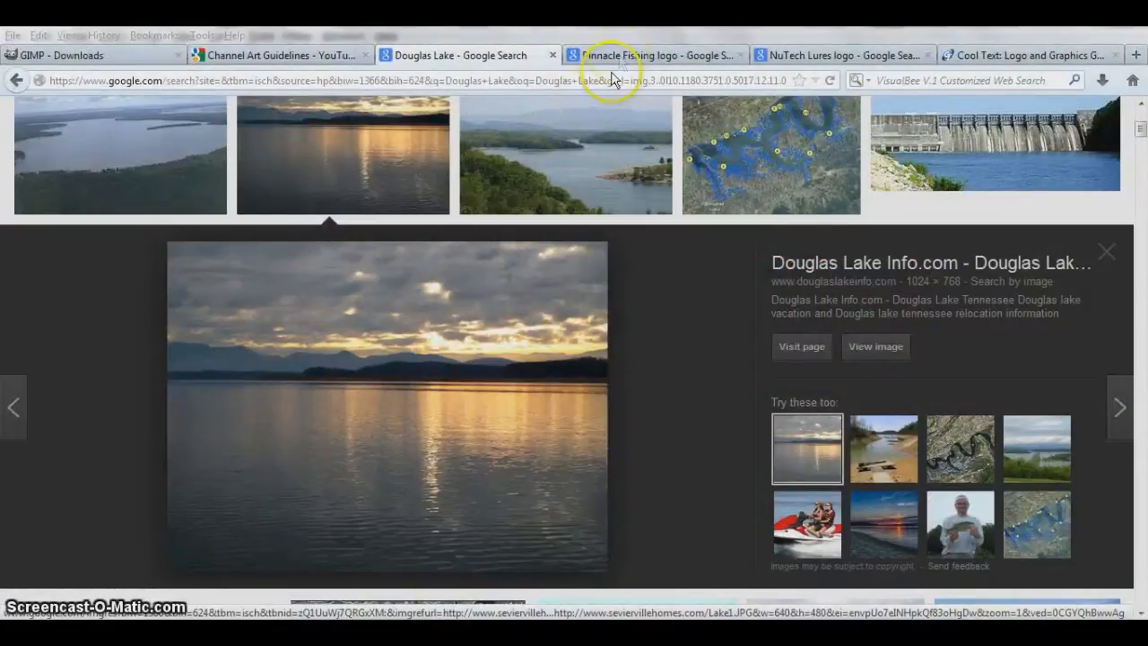
- Enlarge the transparent Pinnacle Fishing logo result and bring up its copy options
click(655, 55)
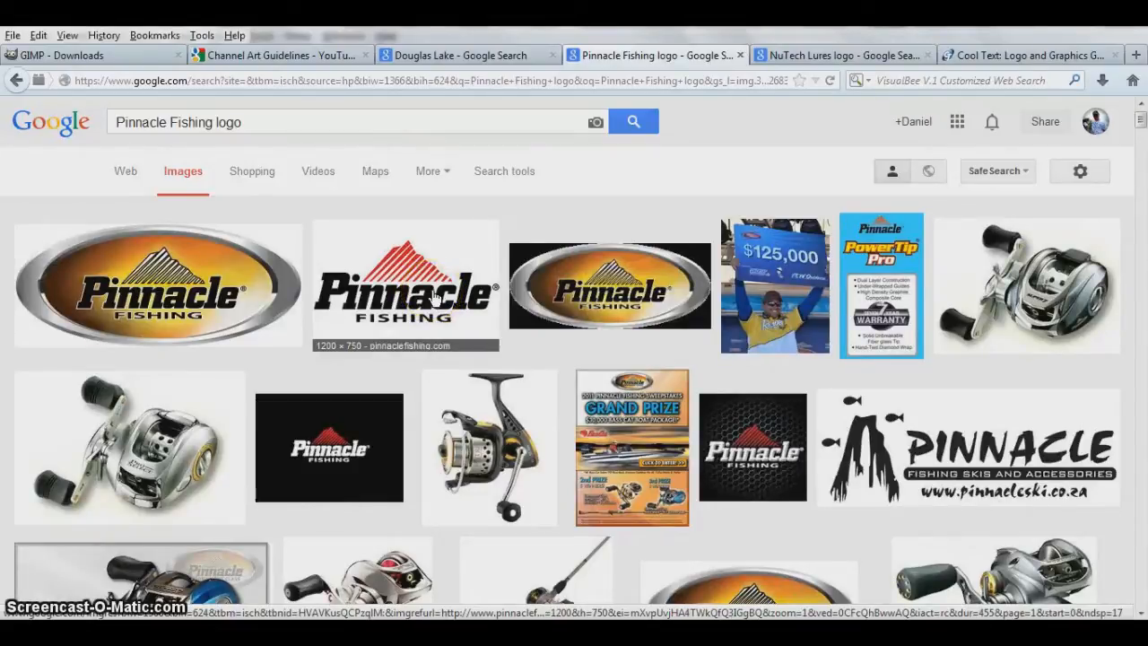
mouse_move(338, 239)
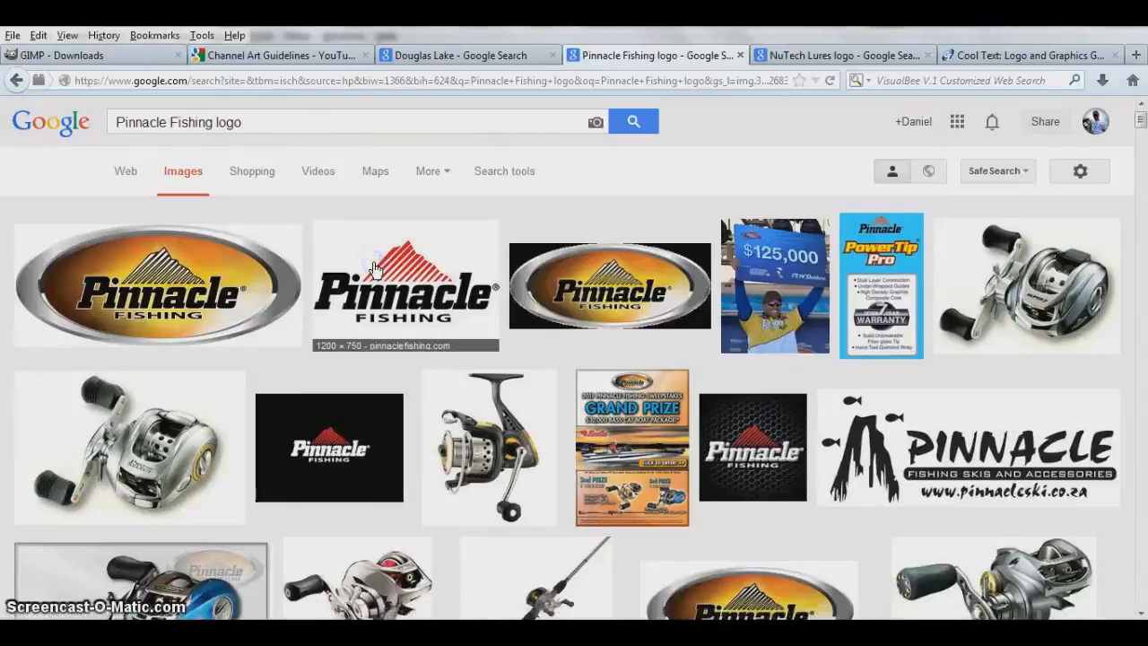
click(405, 285)
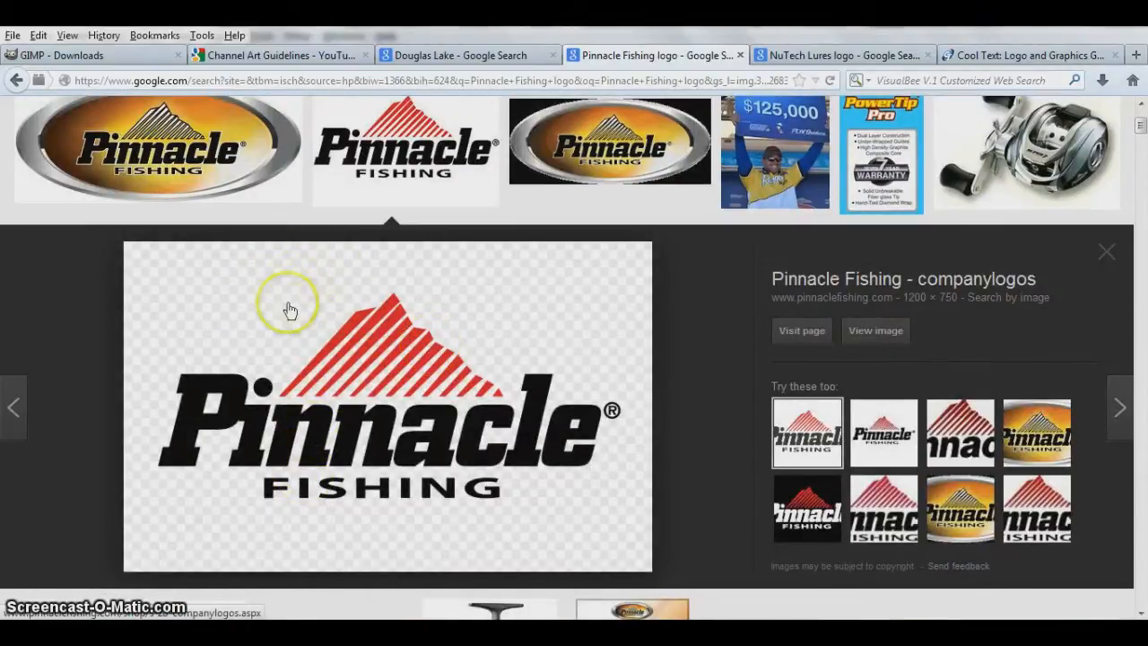
right_click(290, 309)
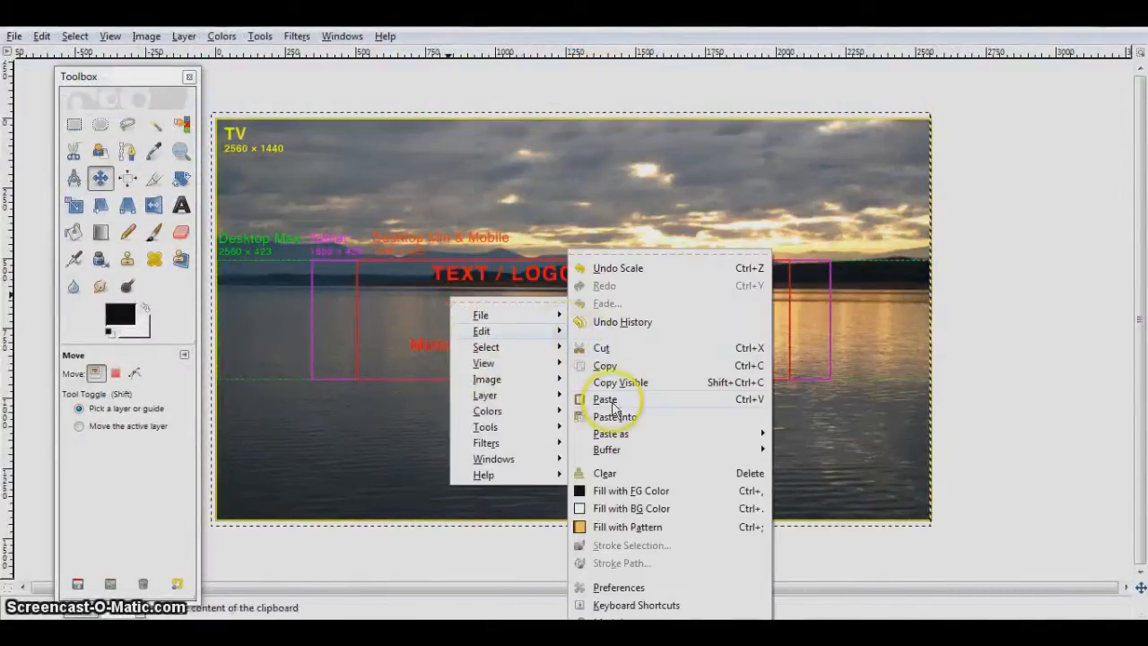
- Paste the Pinnacle logo as its own visible layer, then select the photo layer
click(605, 399)
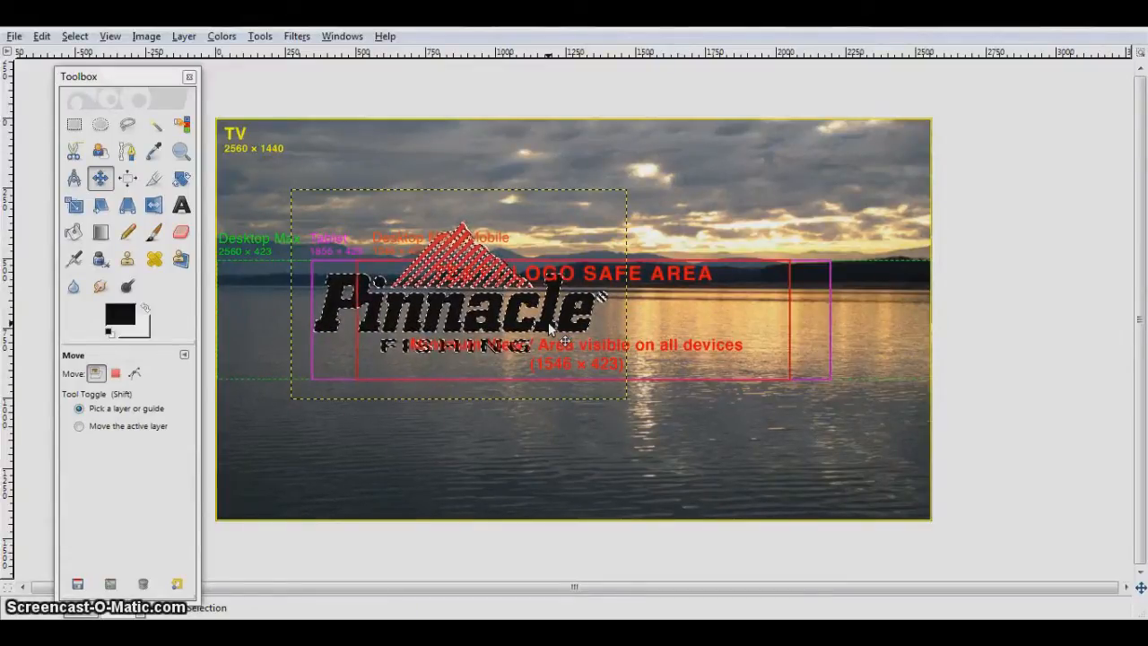
right_click(547, 327)
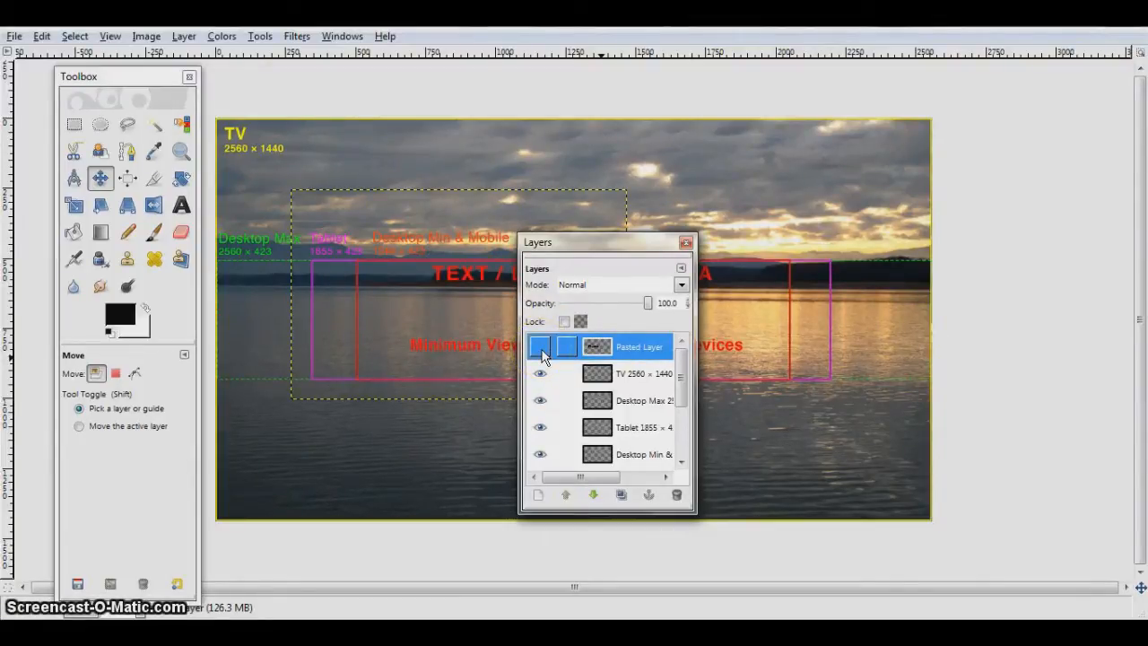
click(540, 346)
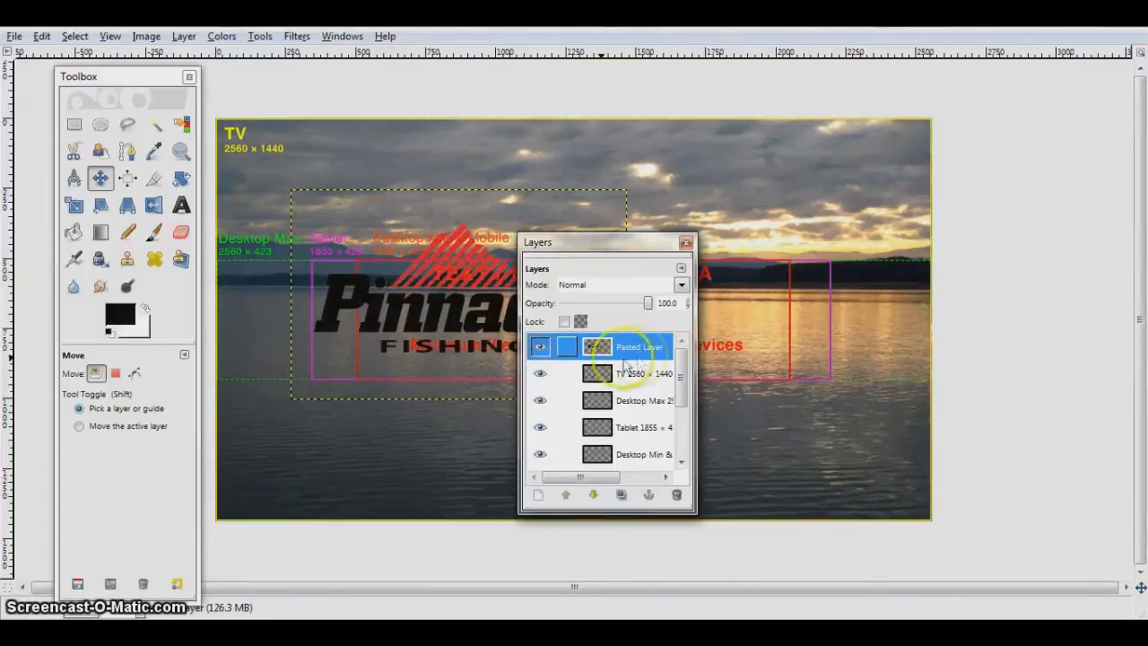
scroll(down, 3)
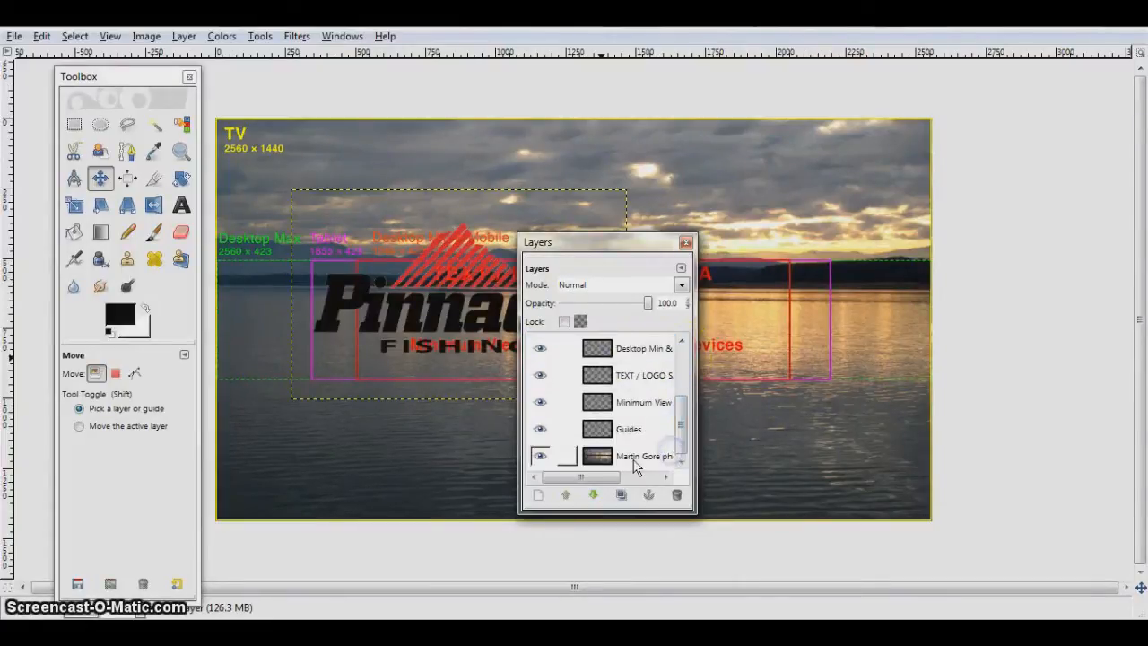
click(644, 455)
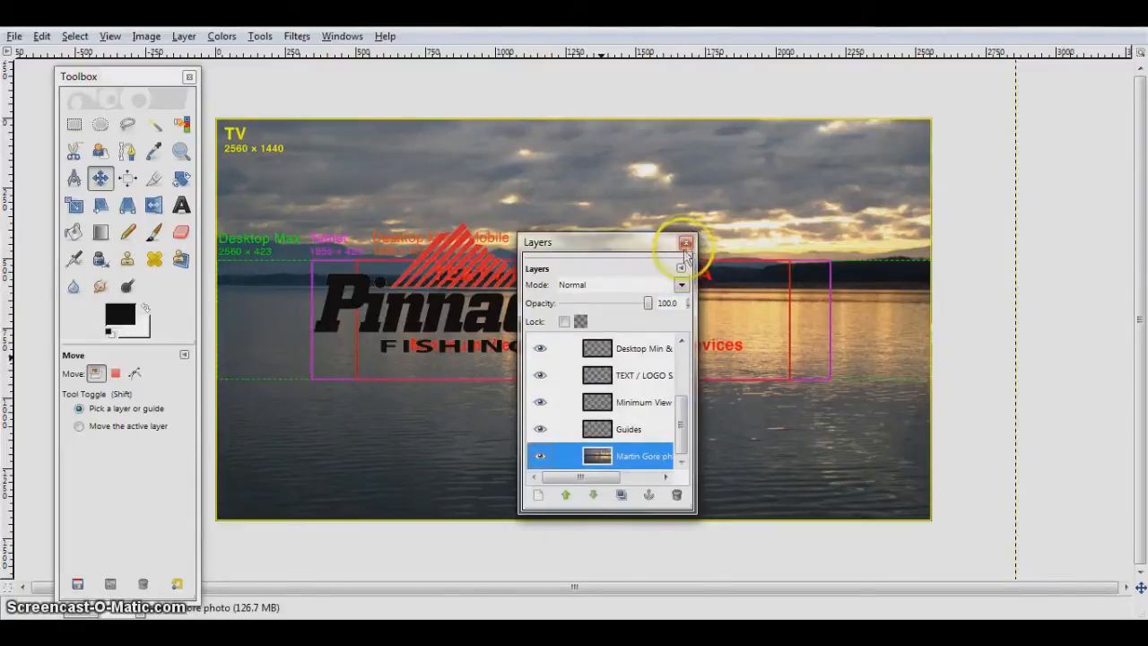
click(687, 242)
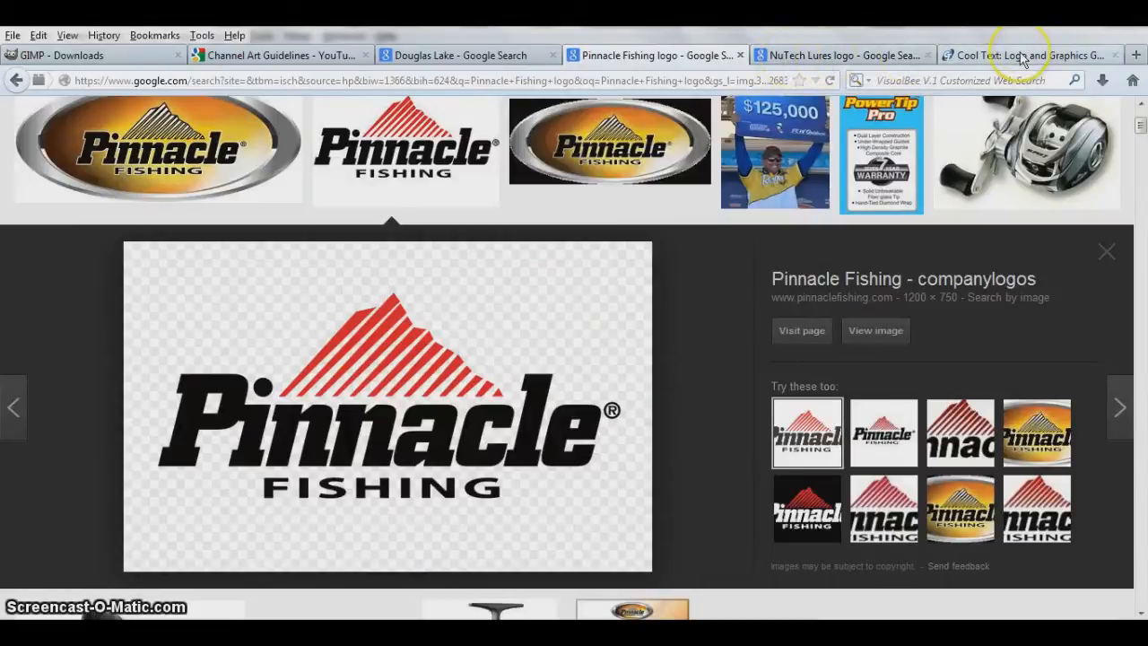
mouse_move(1022, 56)
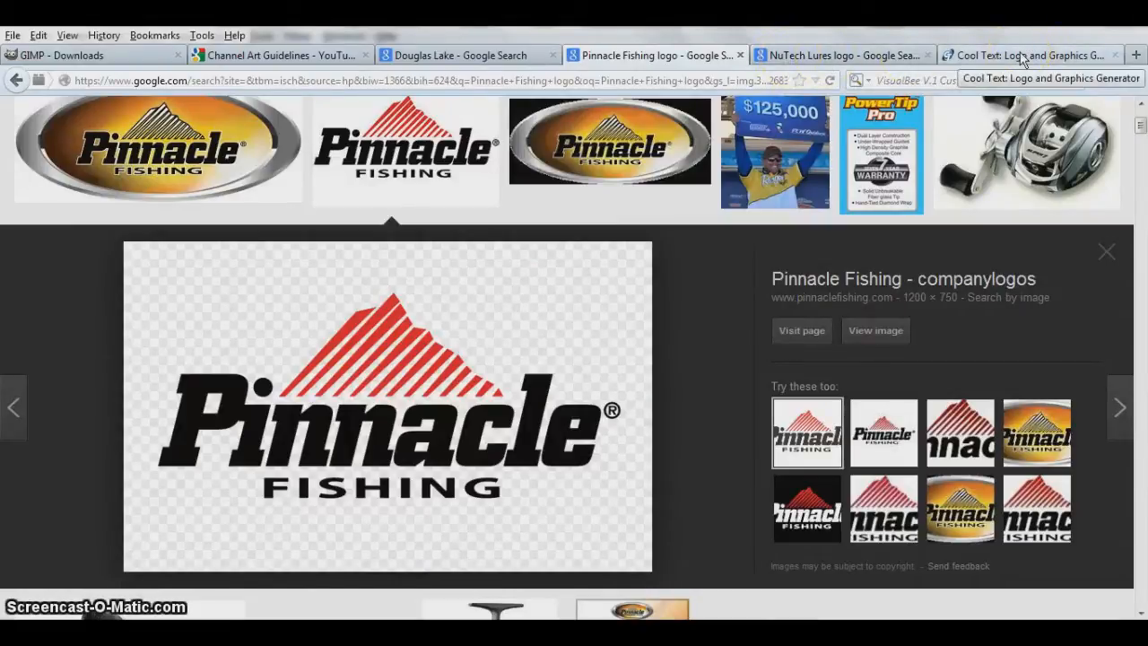
- Switch to CoolText and scroll down through the logo style gallery
click(1031, 55)
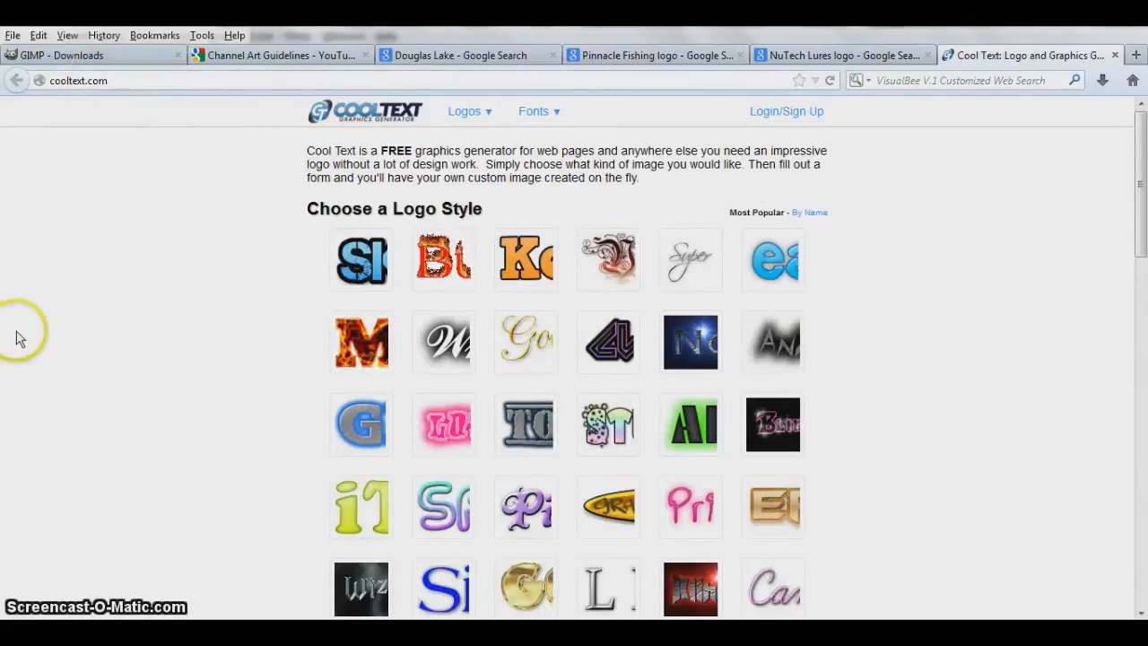
scroll(down, 3)
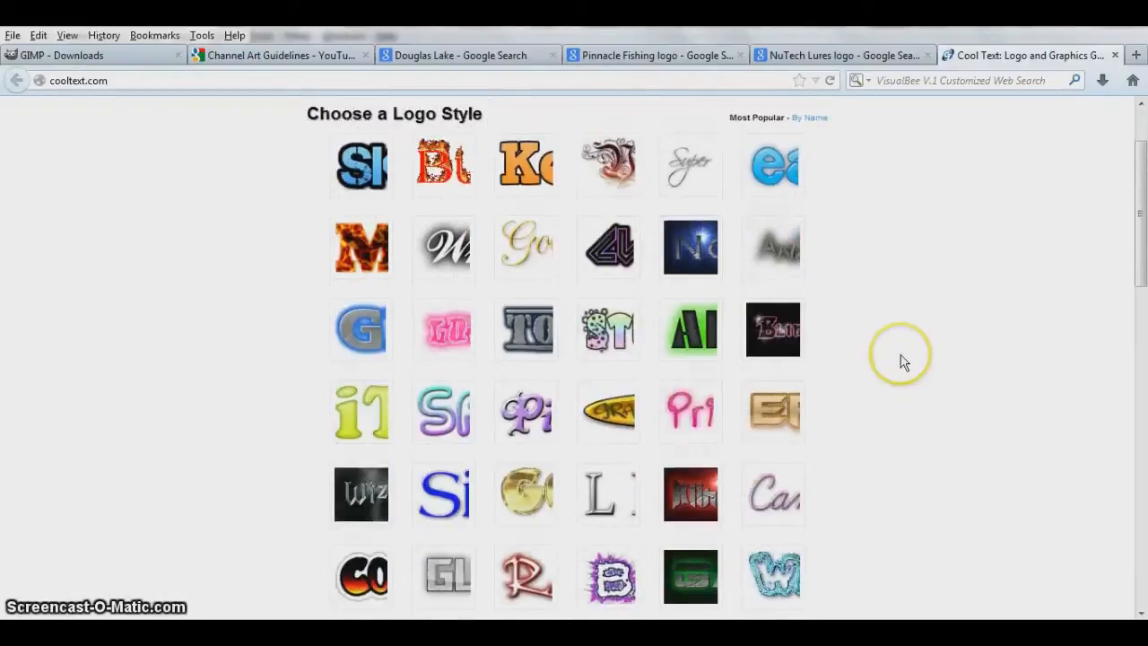
scroll(down, 3)
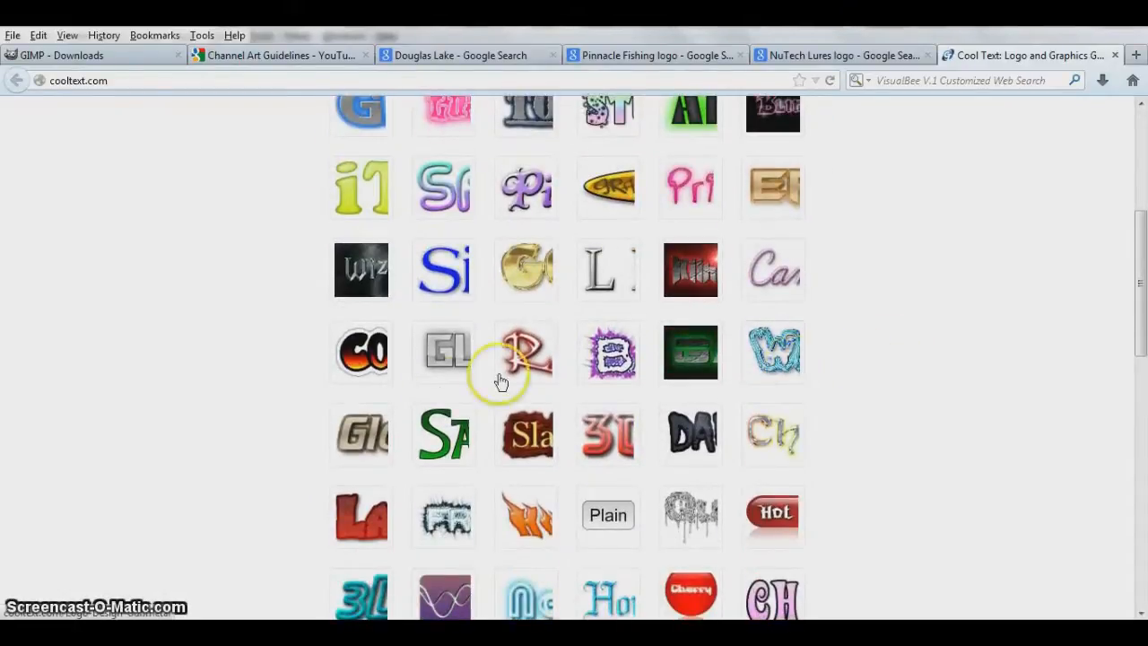
scroll(down, 3)
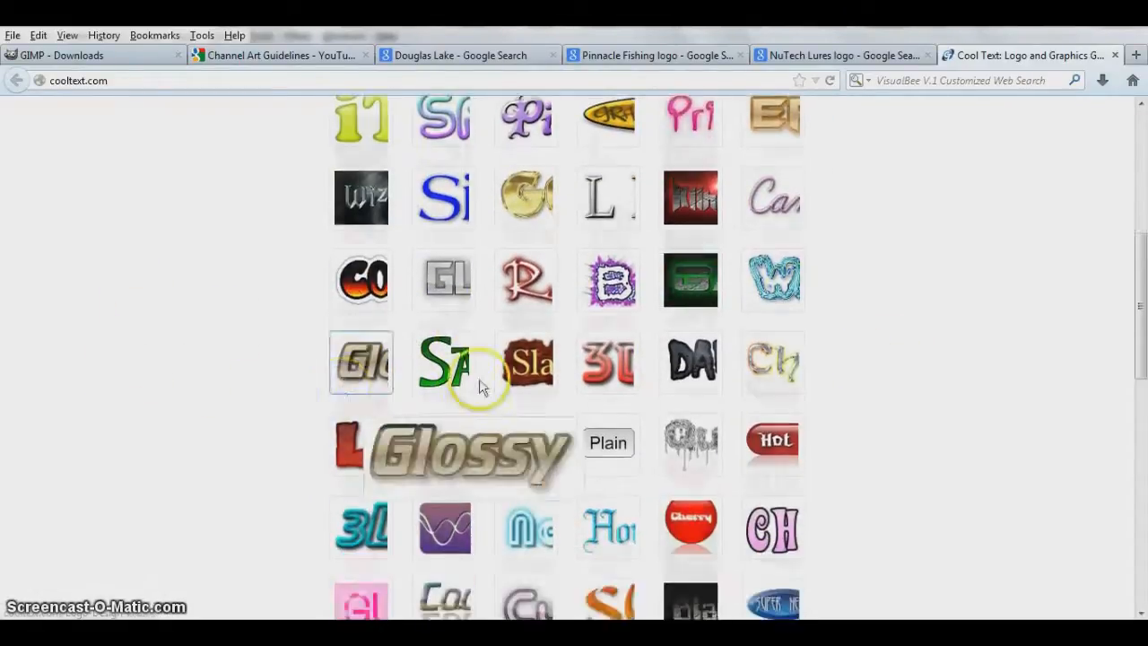
scroll(down, 3)
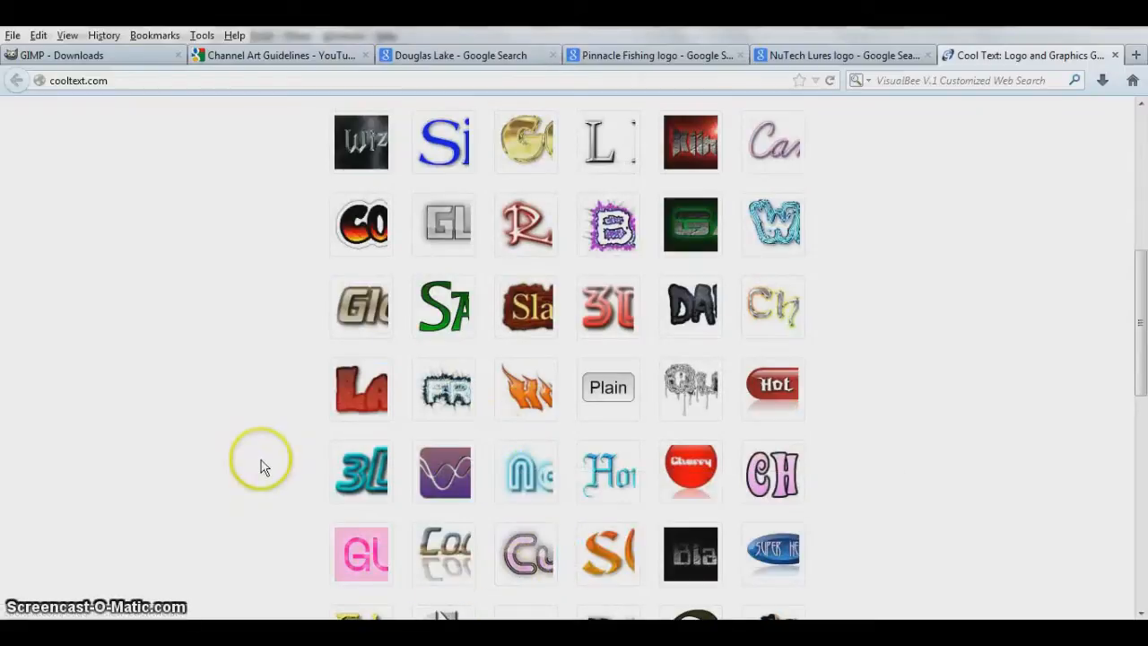
scroll(down, 3)
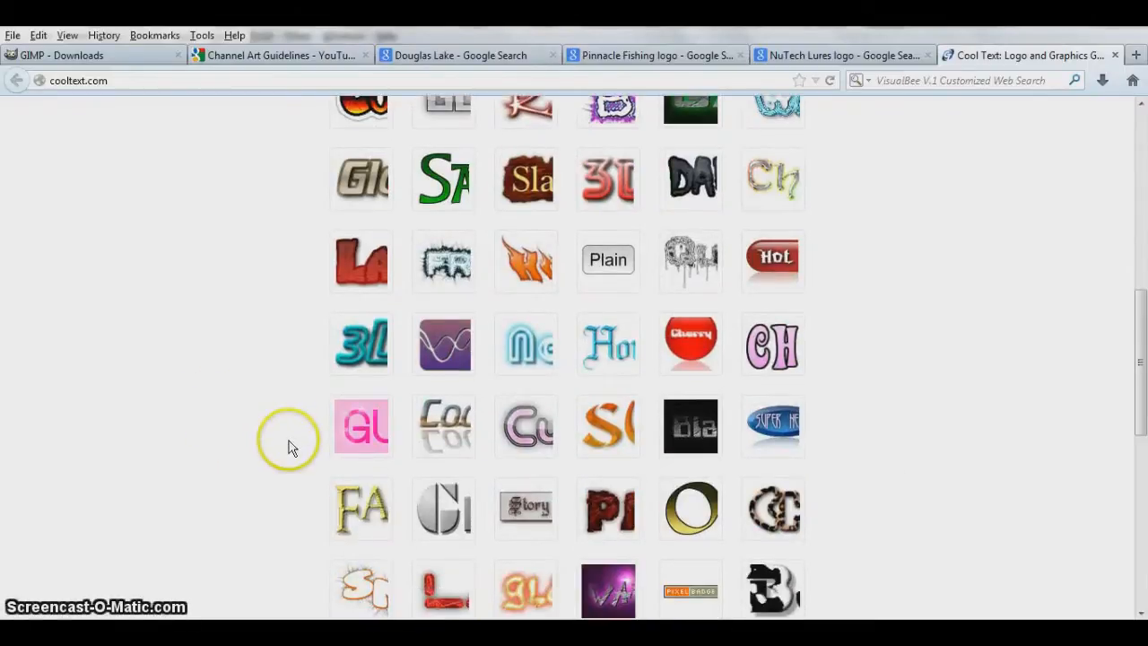
scroll(down, 3)
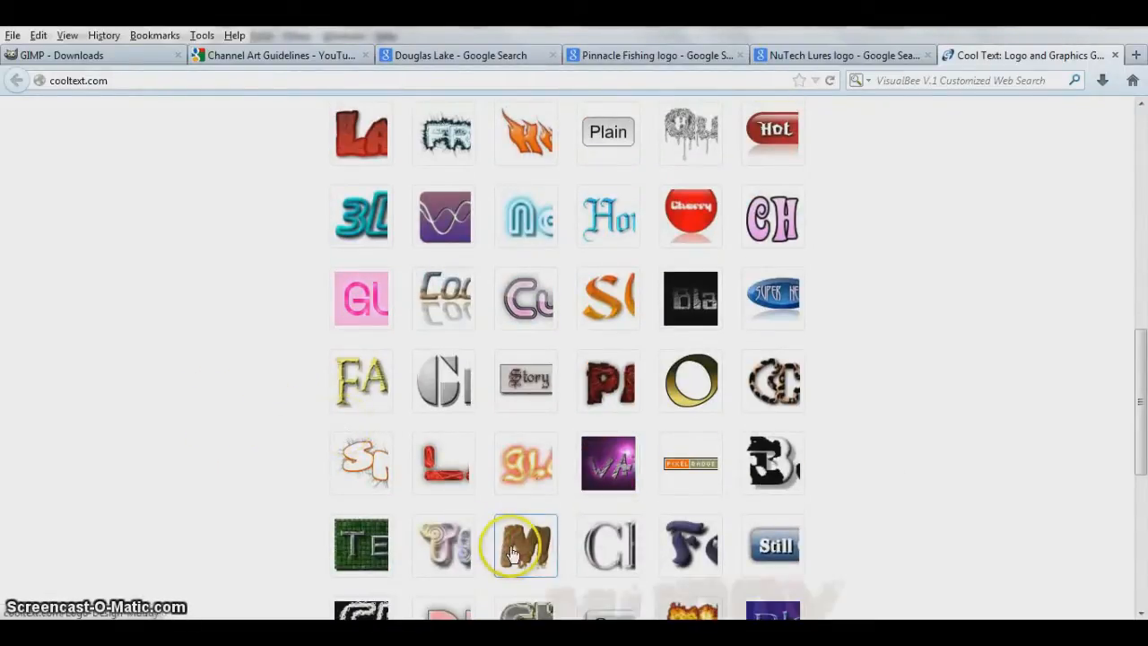
scroll(down, 3)
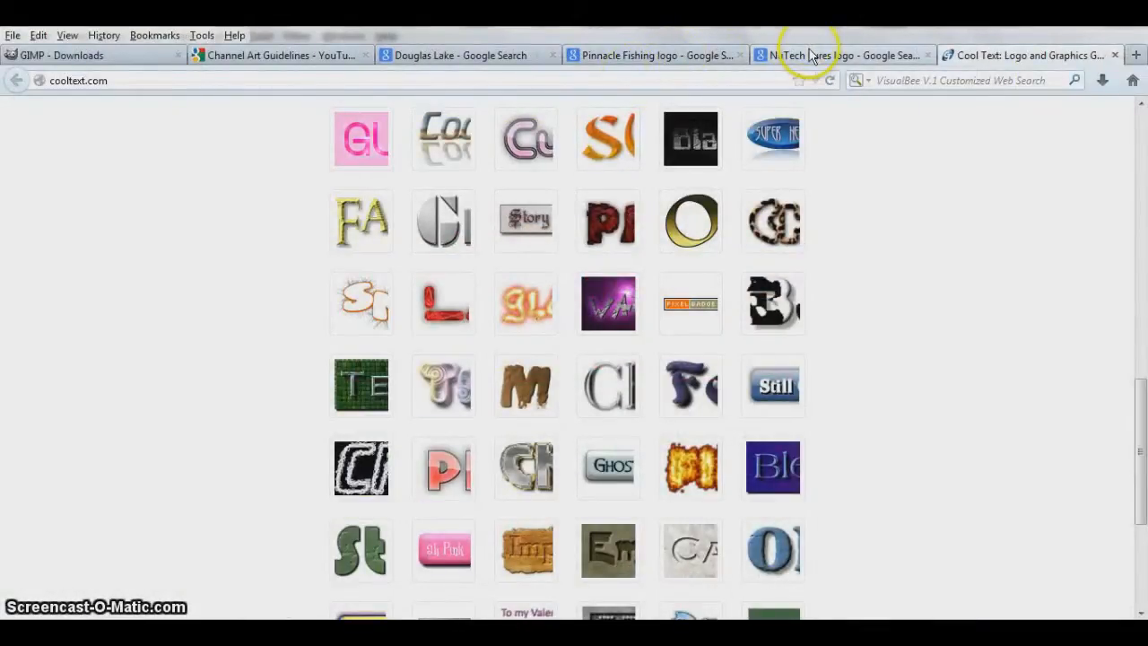
- Enlarge the red-and-grey NuTech Lures logo result and bring up its copy options
click(838, 54)
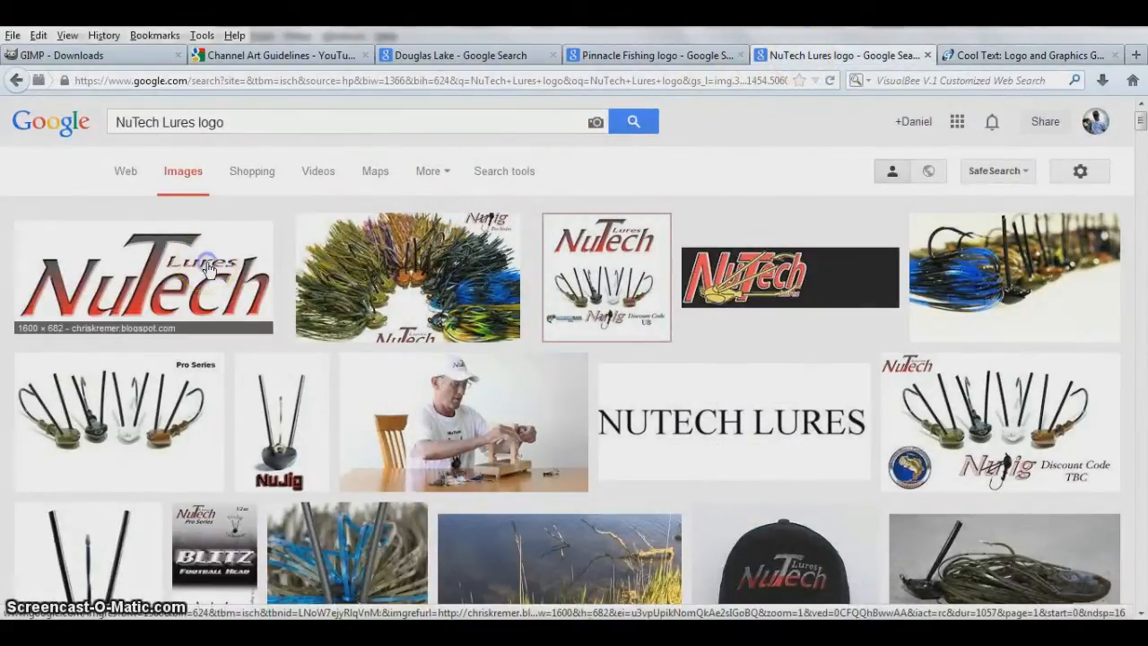
click(144, 278)
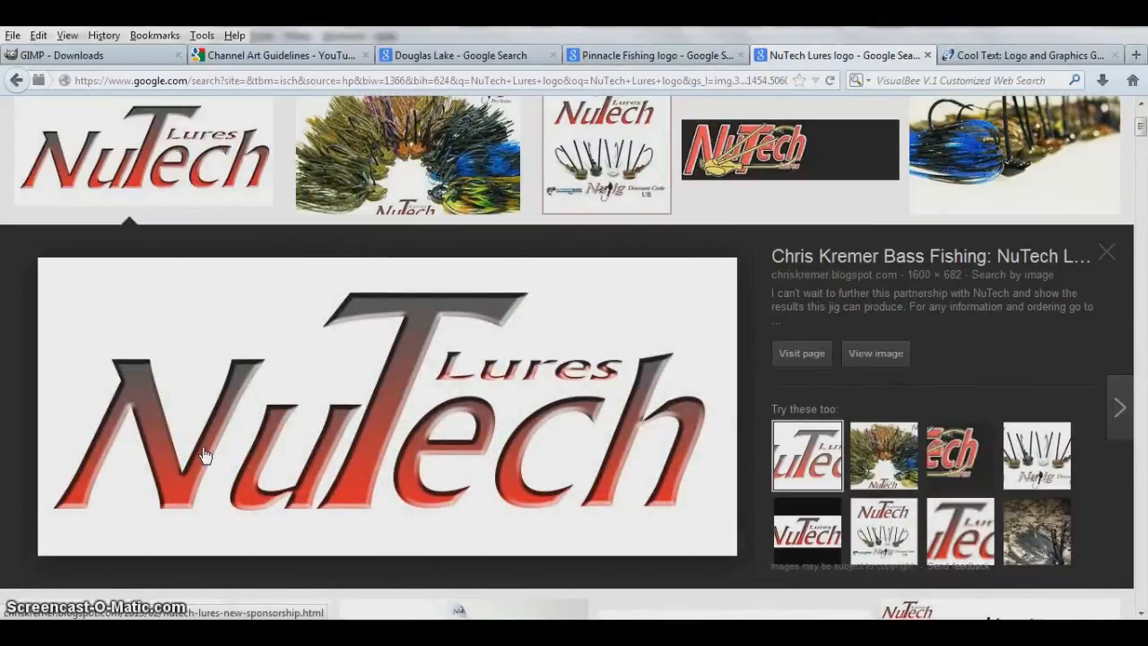
right_click(207, 455)
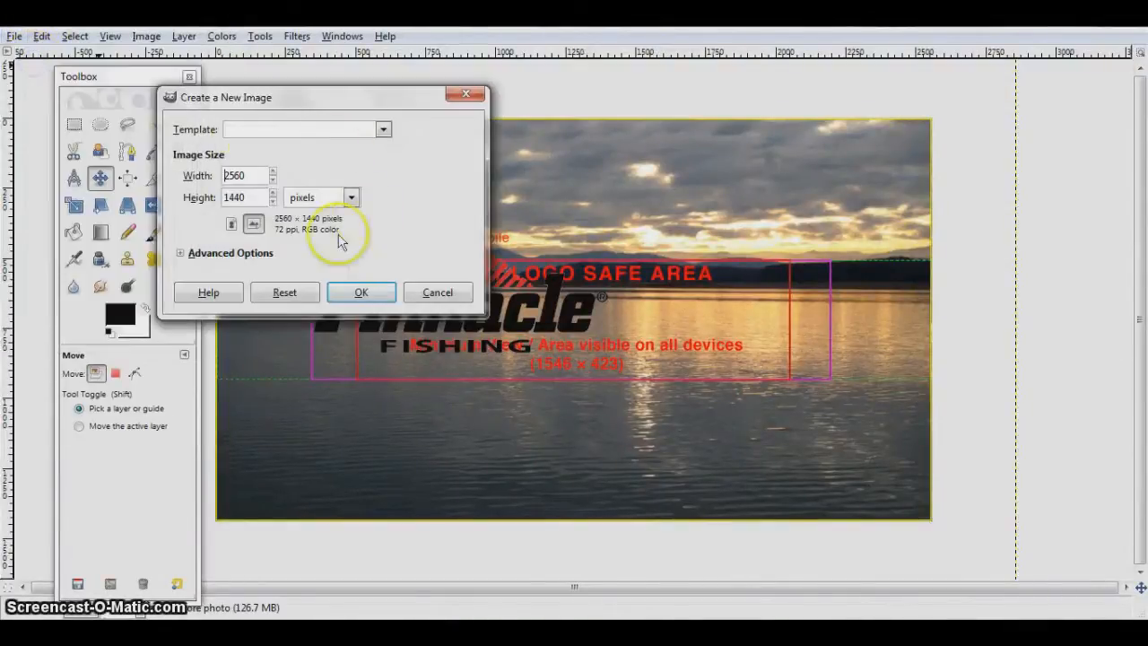
- Create a new image from the 1600x1200 preset and paste the NuTech logo into it
click(383, 129)
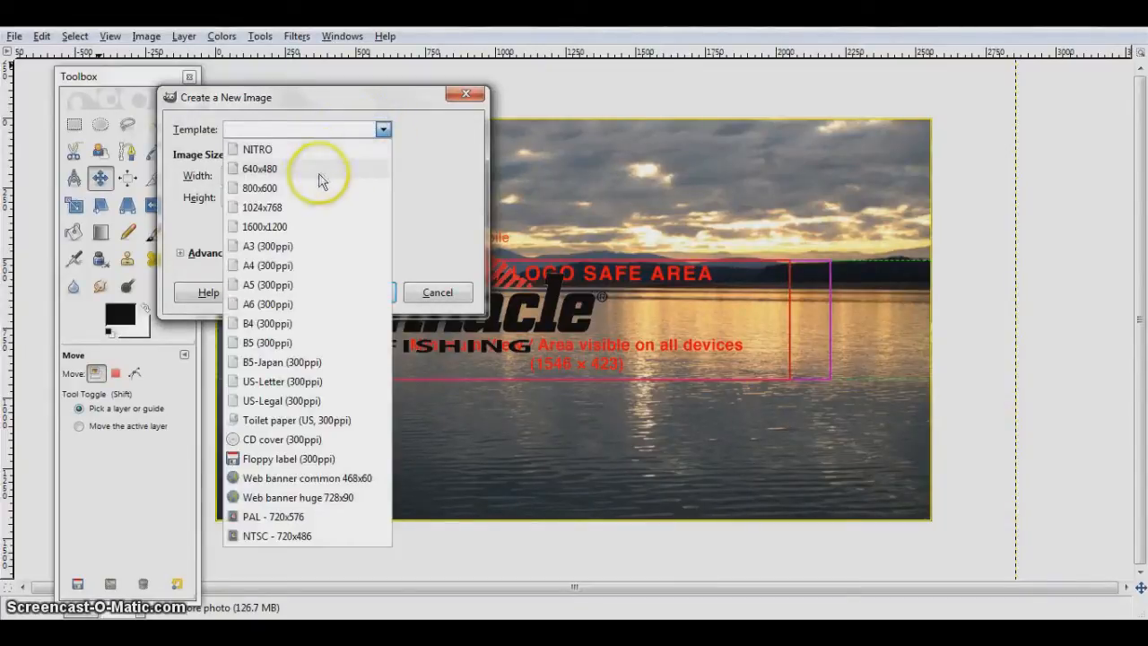
click(265, 226)
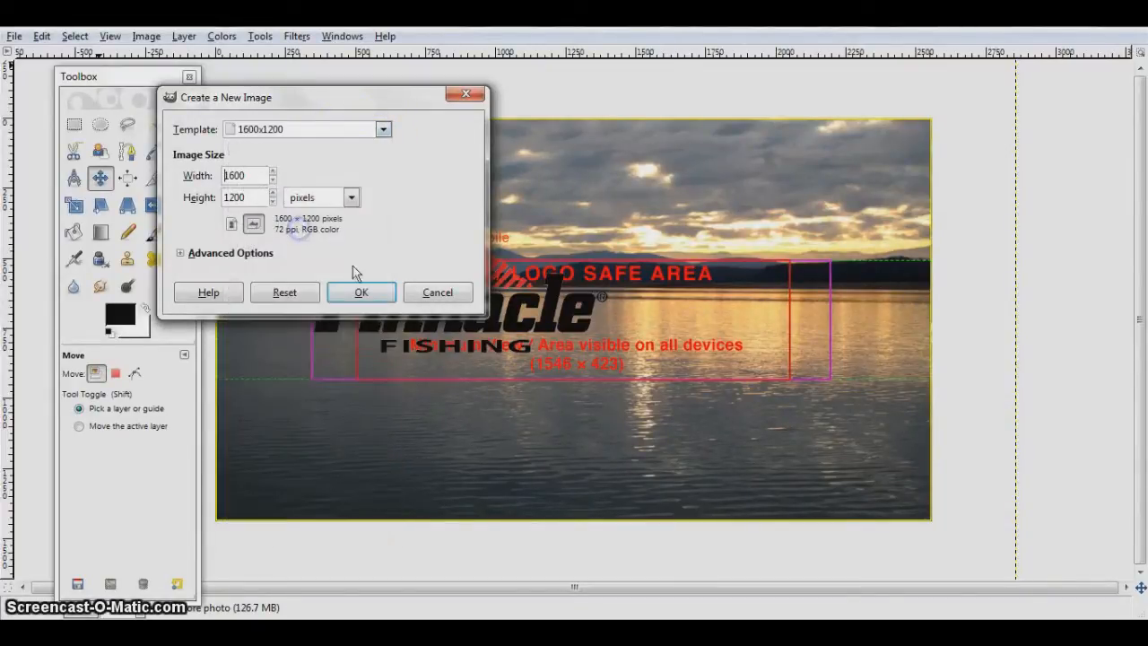
click(360, 293)
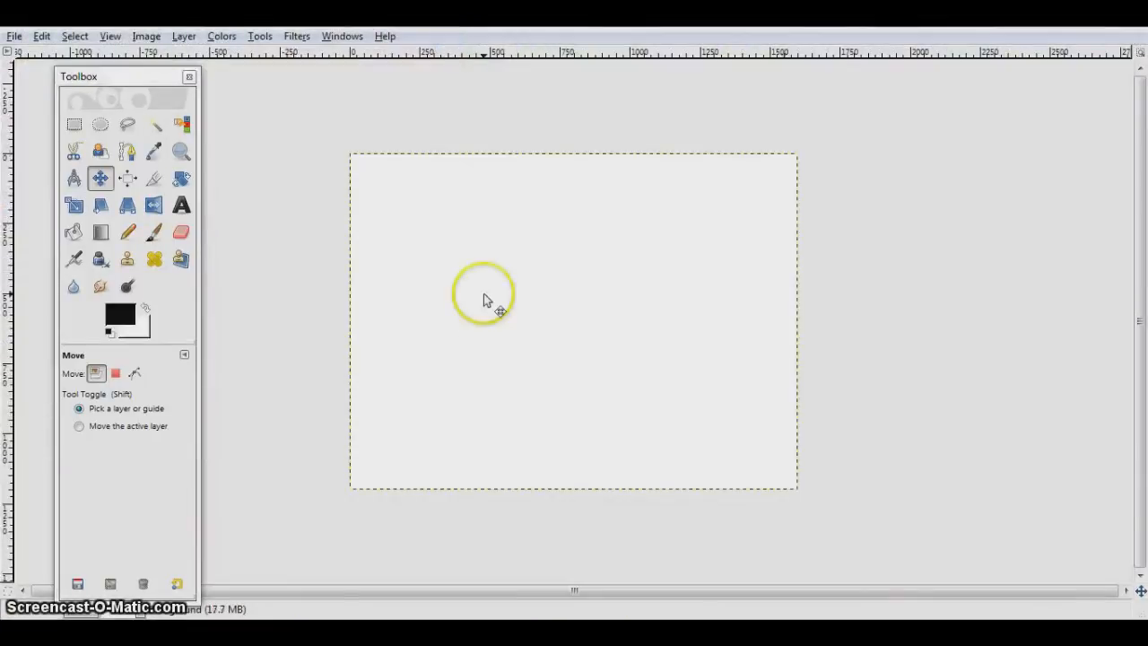
right_click(484, 295)
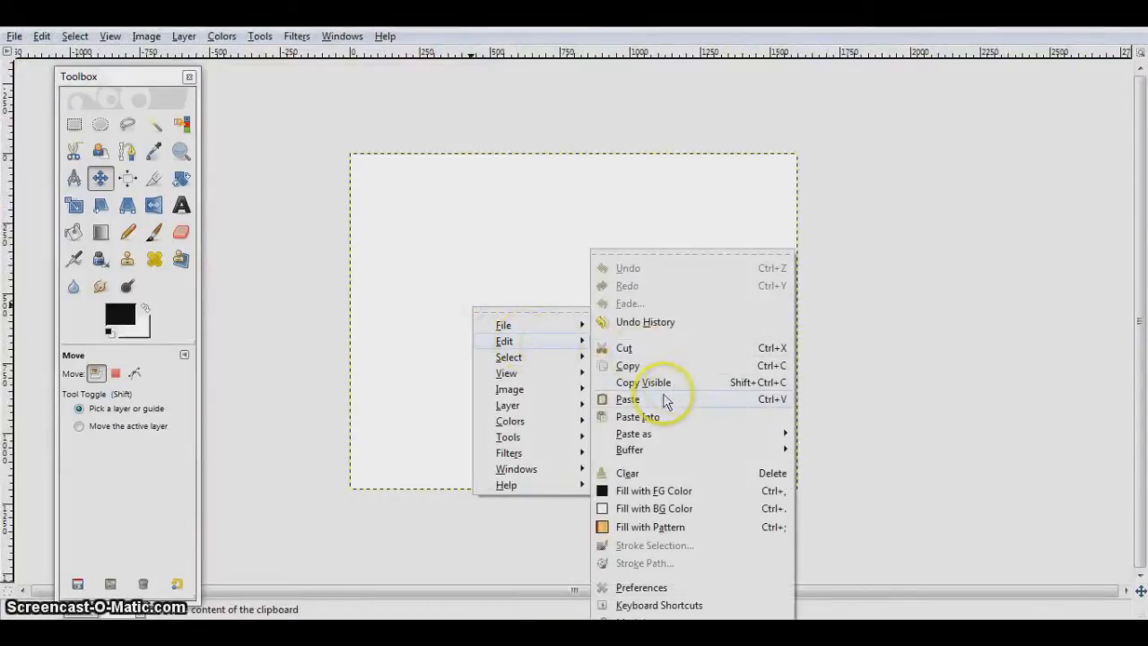
click(627, 399)
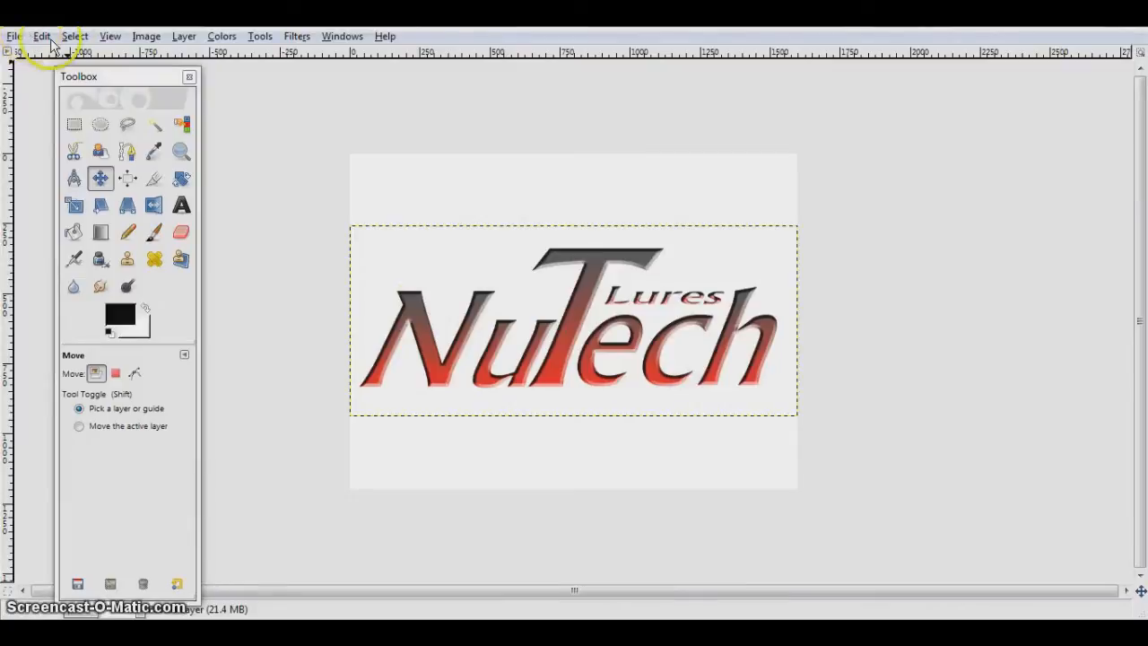
- Turn the logo's pale background transparent with Select by Color and Color to Alpha; hide Background
click(41, 36)
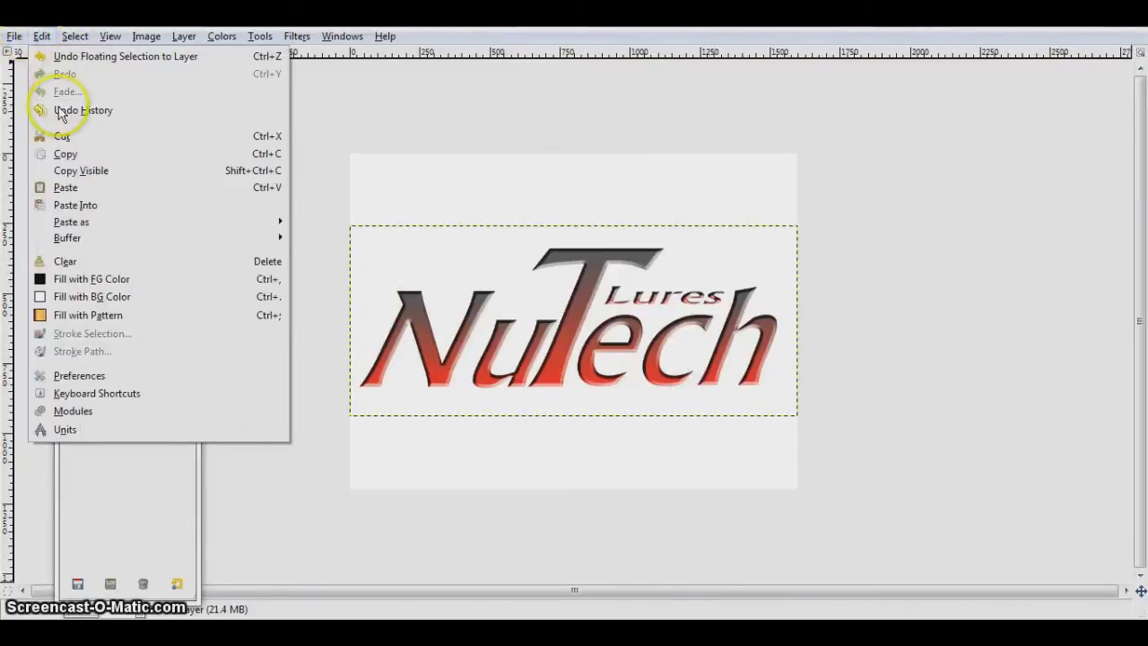
click(74, 36)
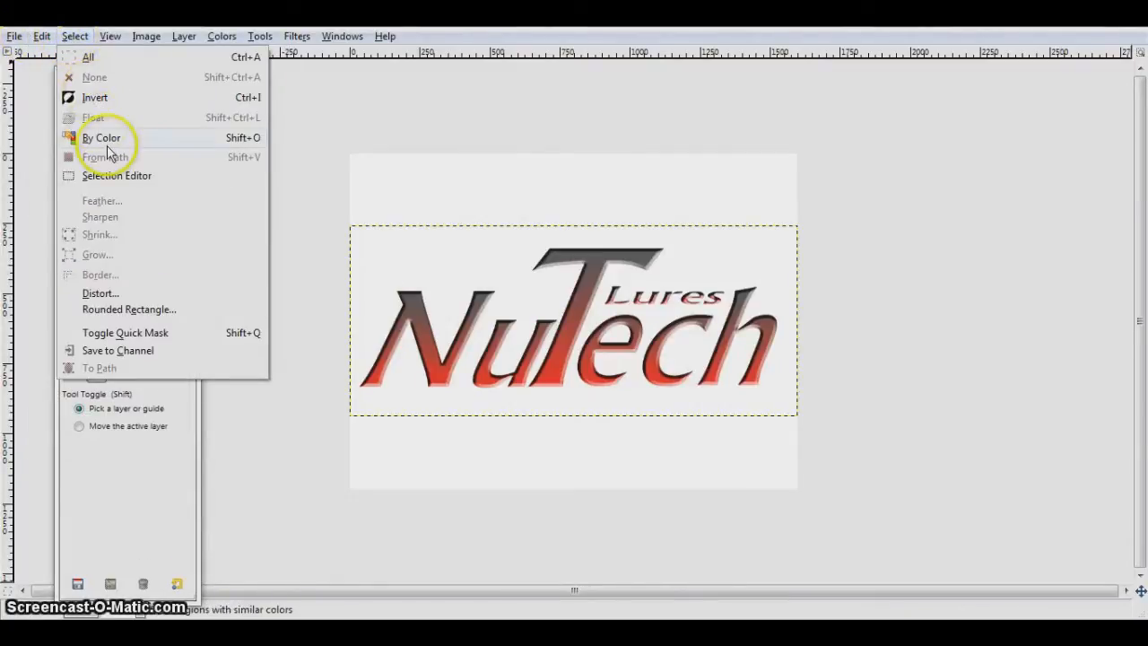
click(101, 137)
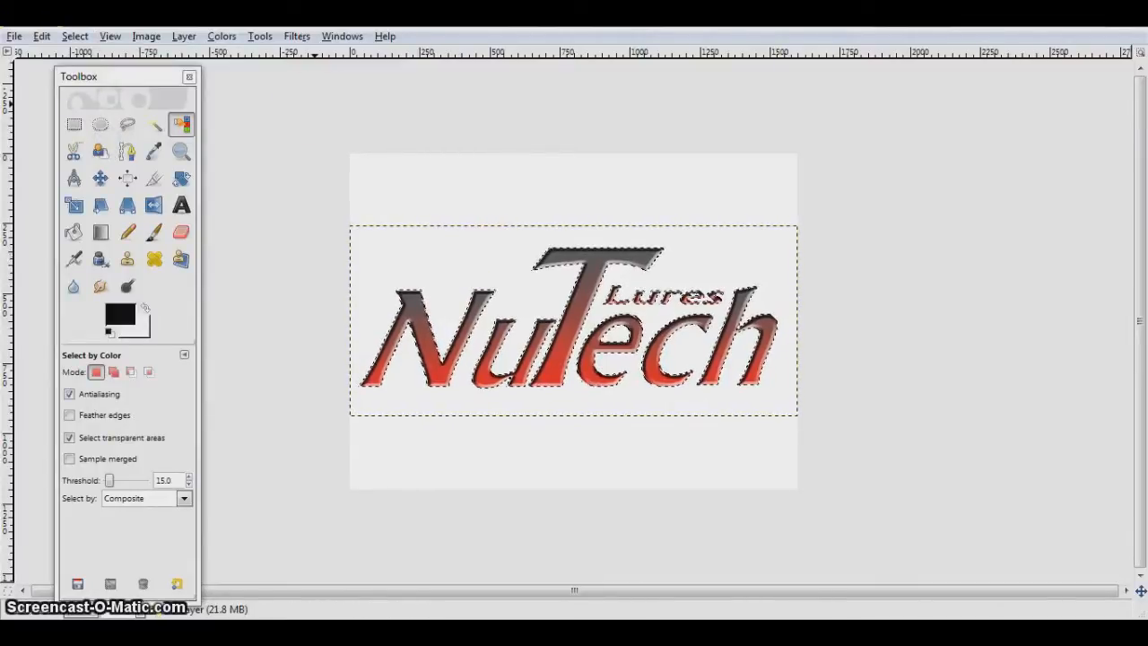
click(183, 36)
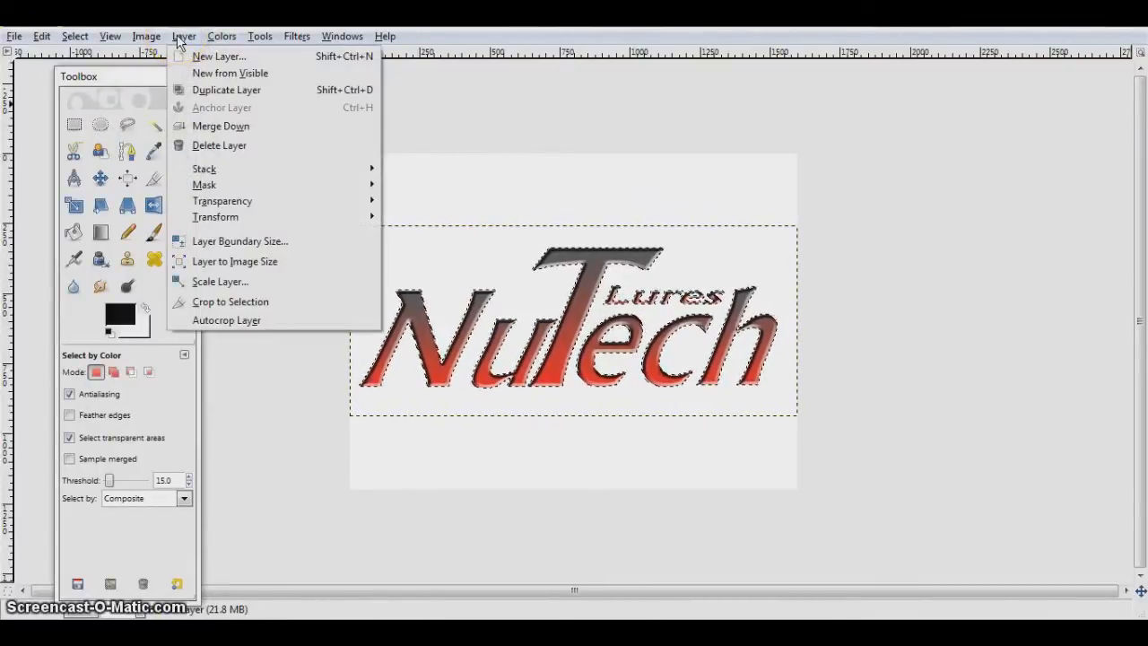
mouse_move(222, 200)
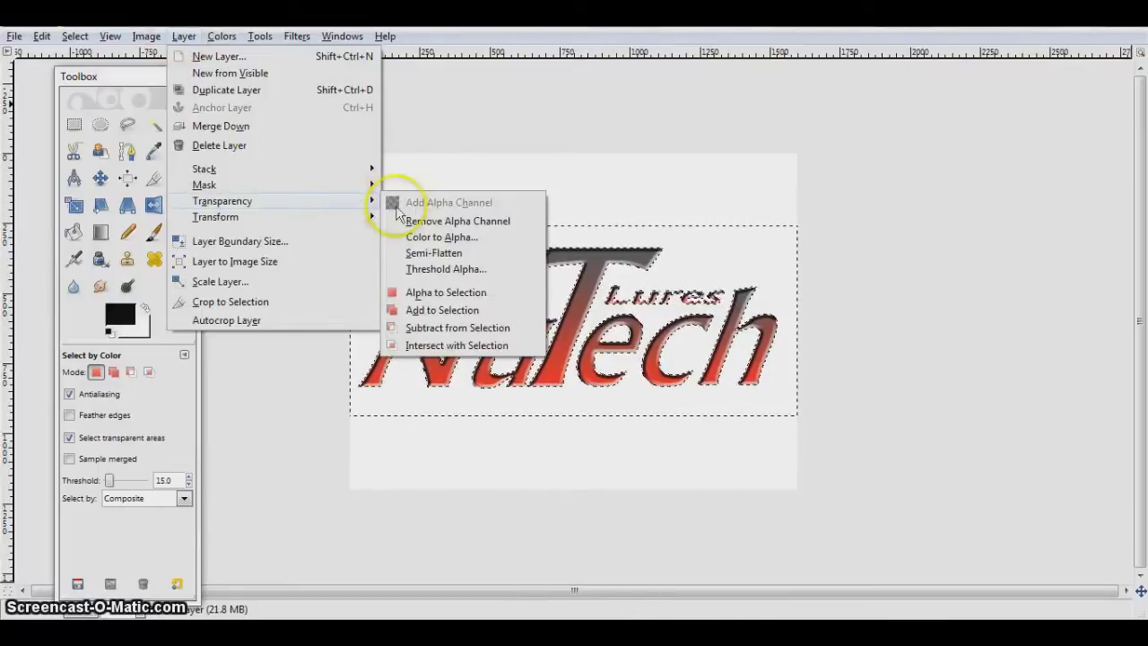
click(448, 202)
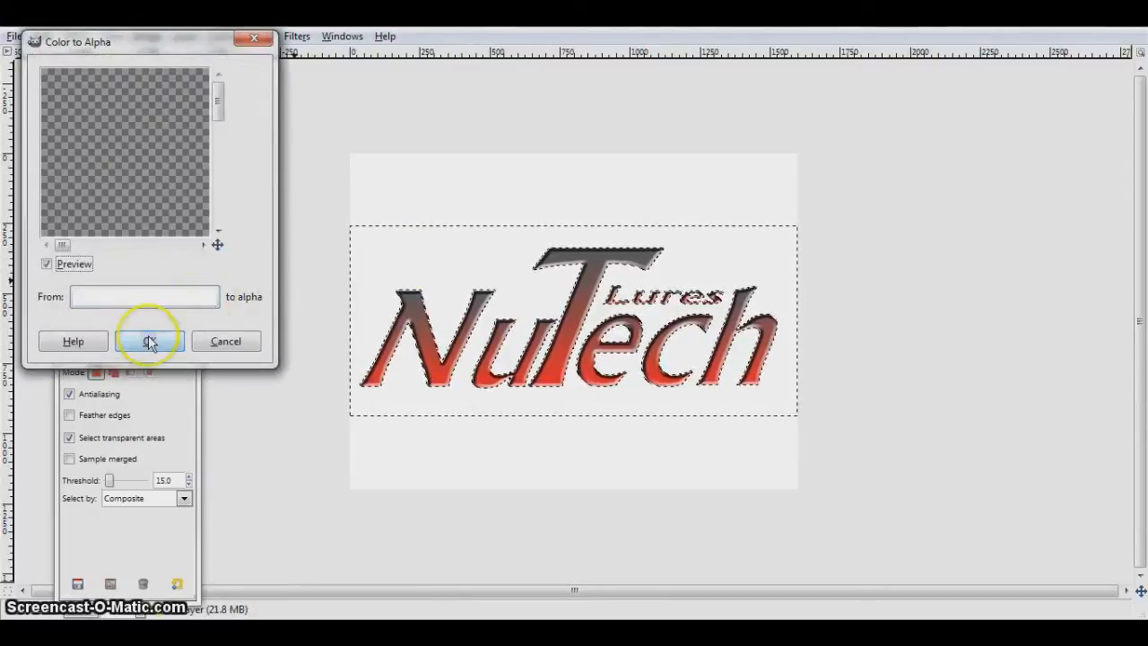
click(149, 341)
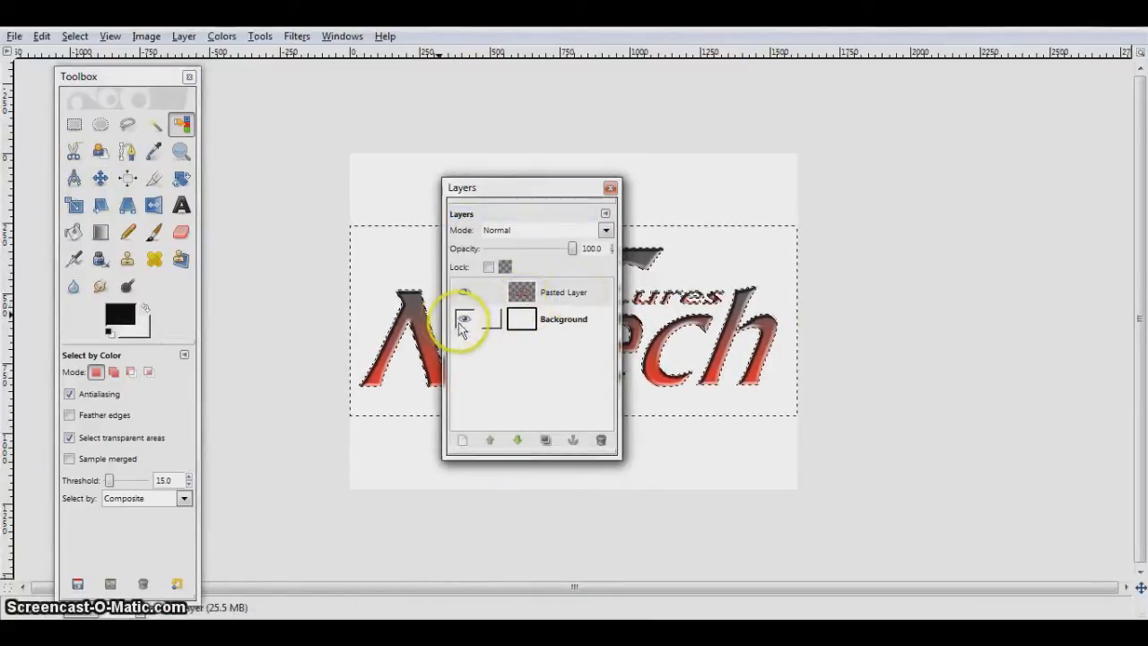
click(465, 319)
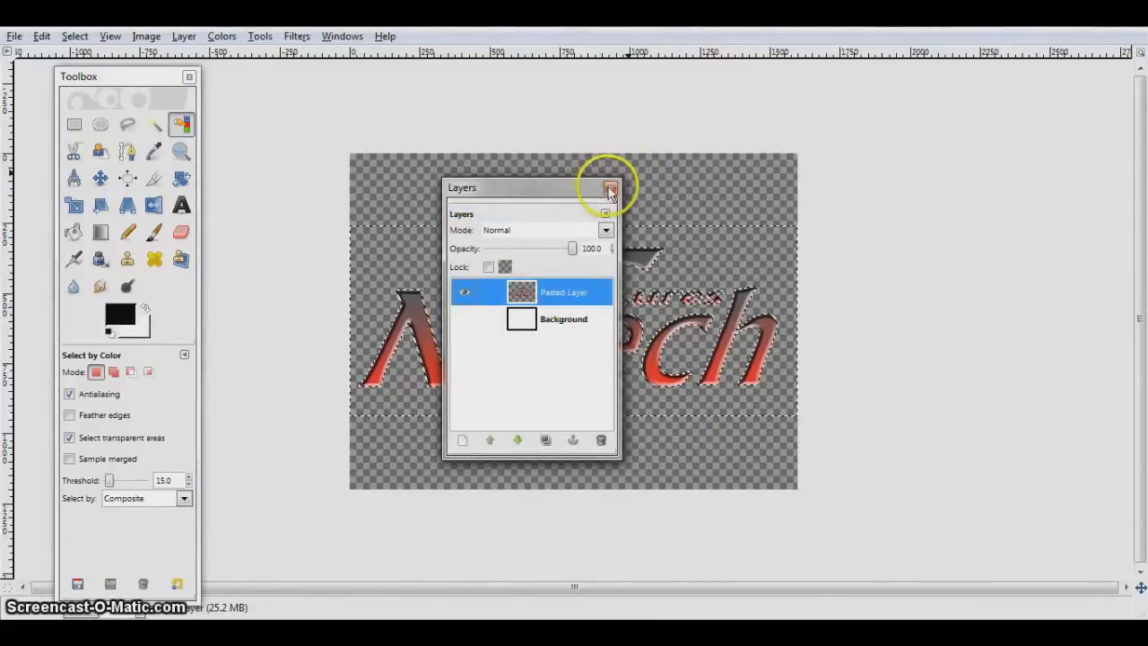
click(611, 188)
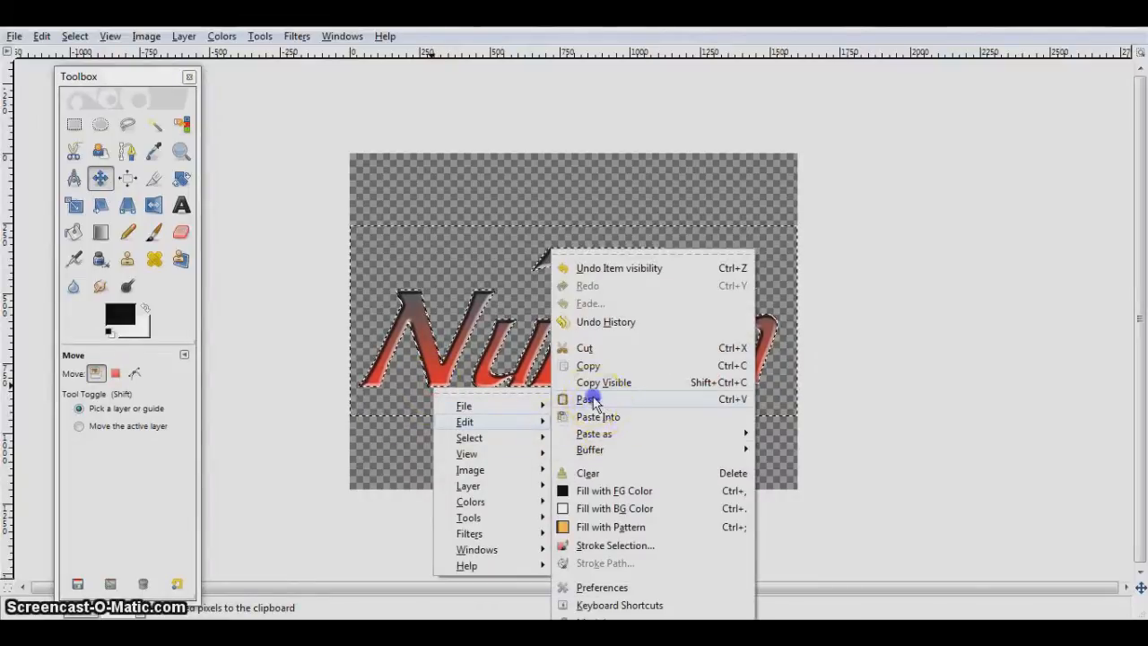
- Copy the transparent NuTech Lures logo and paste it over the lake-sunset channel art's centre
click(588, 398)
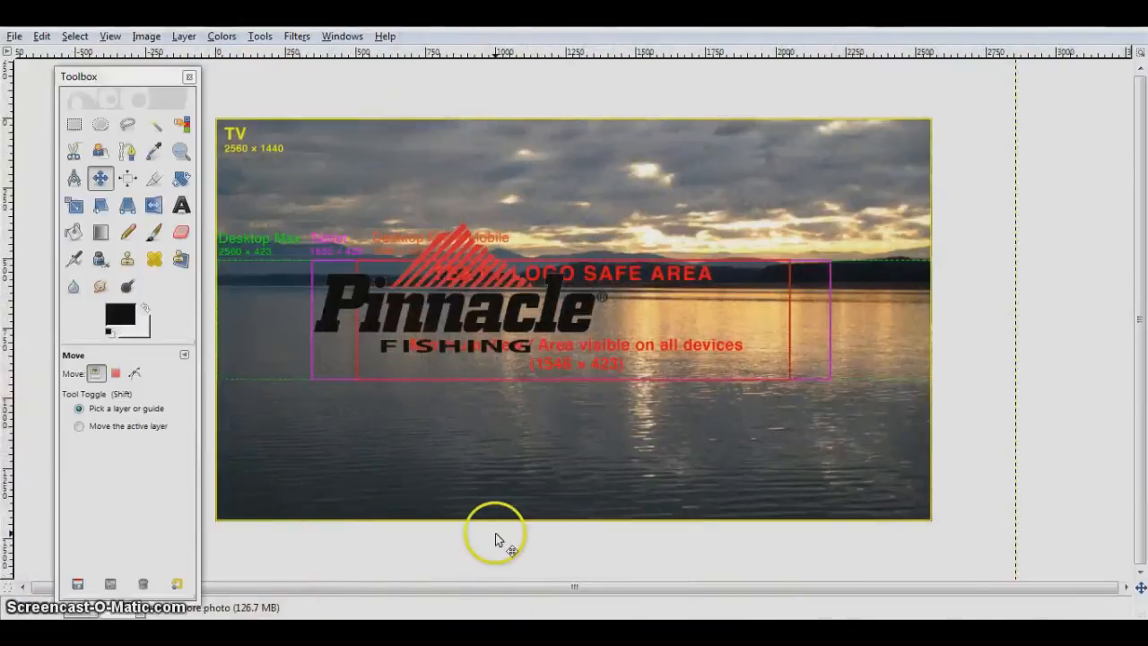
right_click(496, 537)
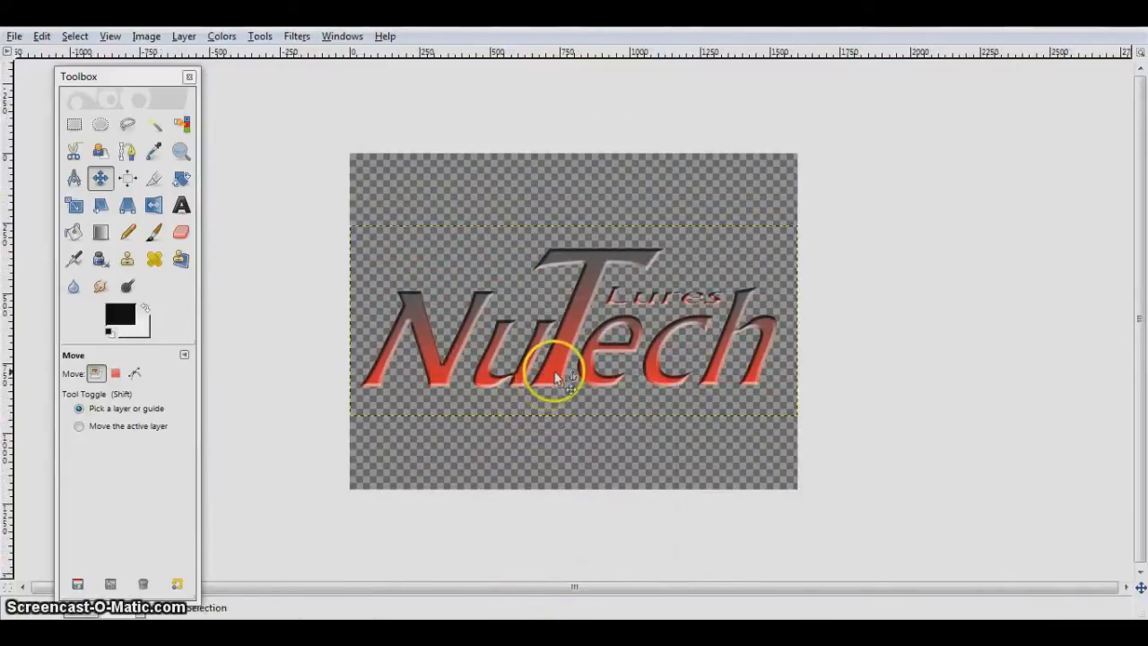
right_click(560, 373)
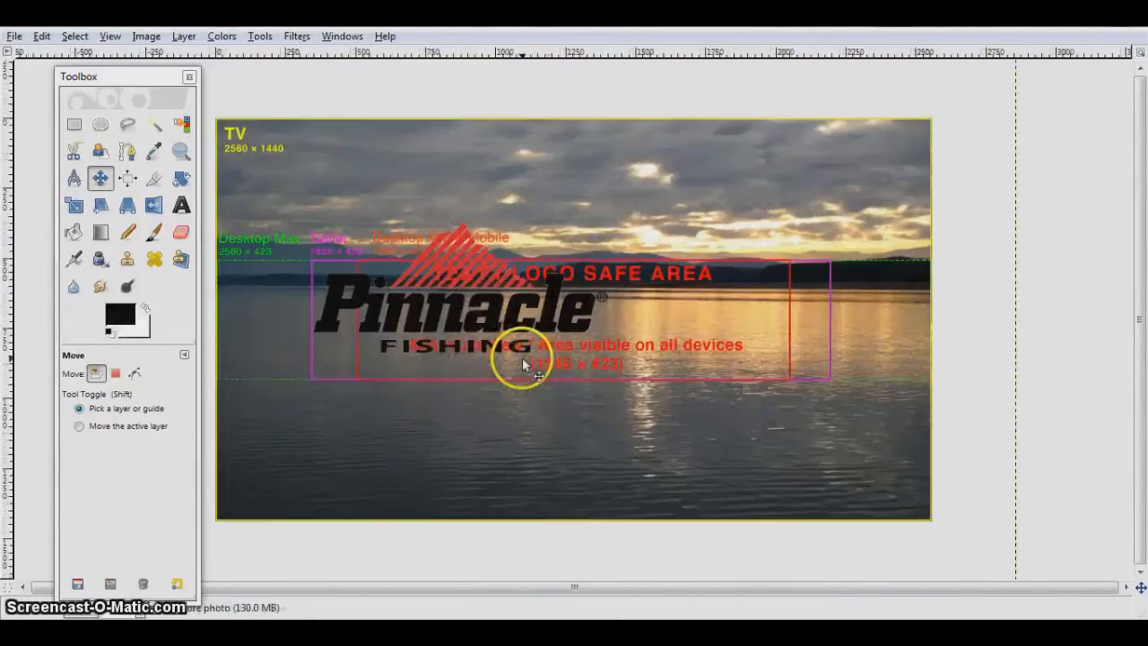
right_click(524, 365)
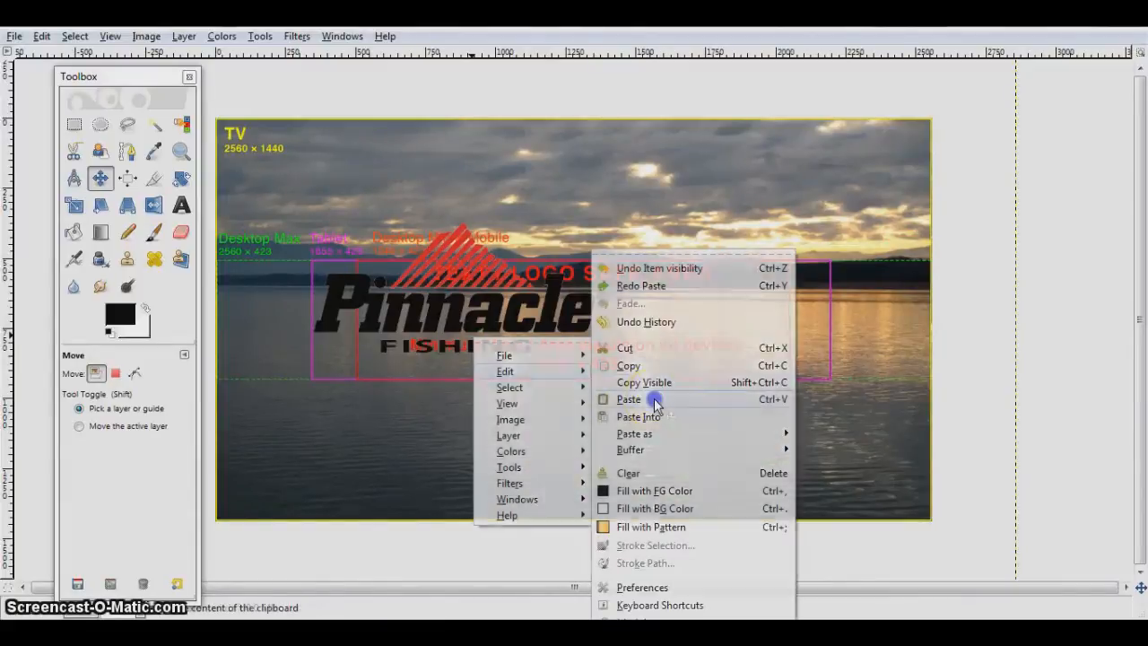
click(628, 399)
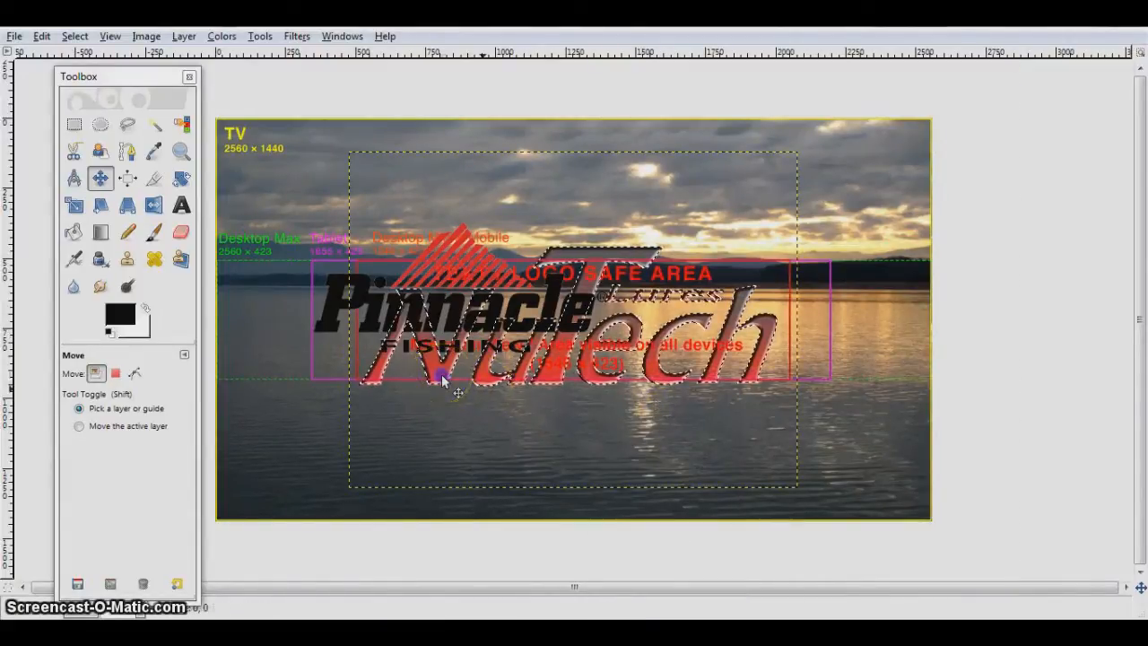